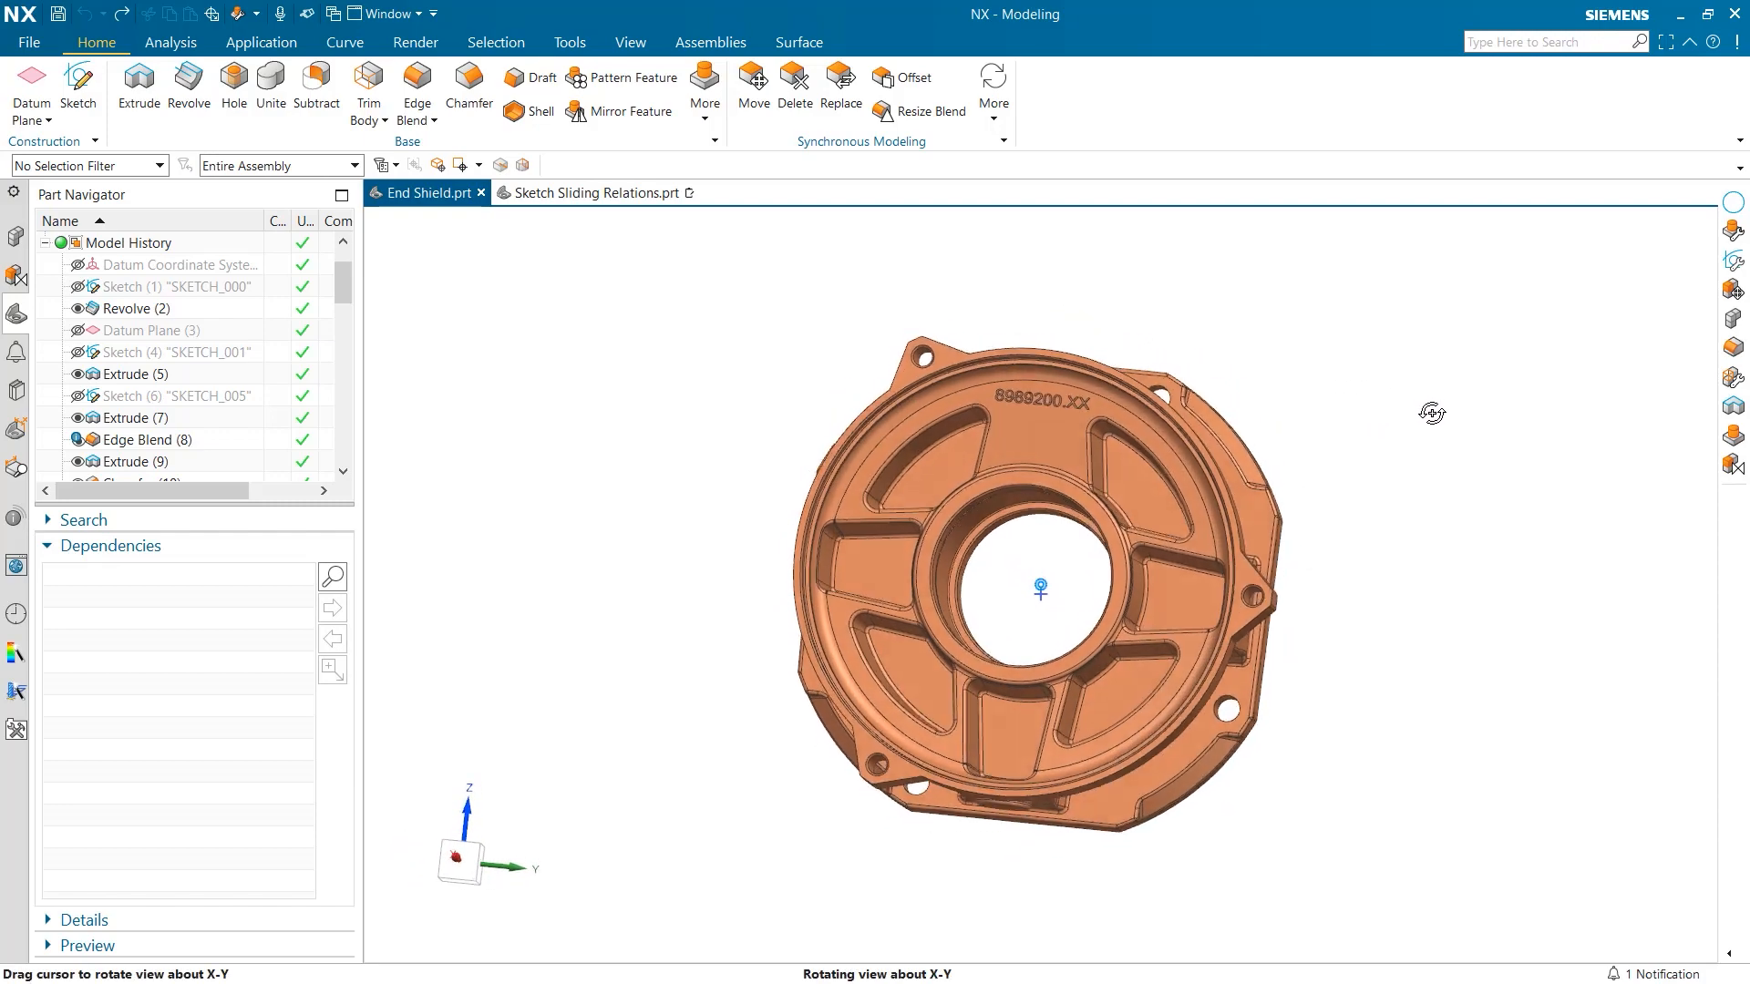
- Orbit the end shield and open SKETCH_005 (Sketch 6) for editing
drag(1432, 414, 1135, 445)
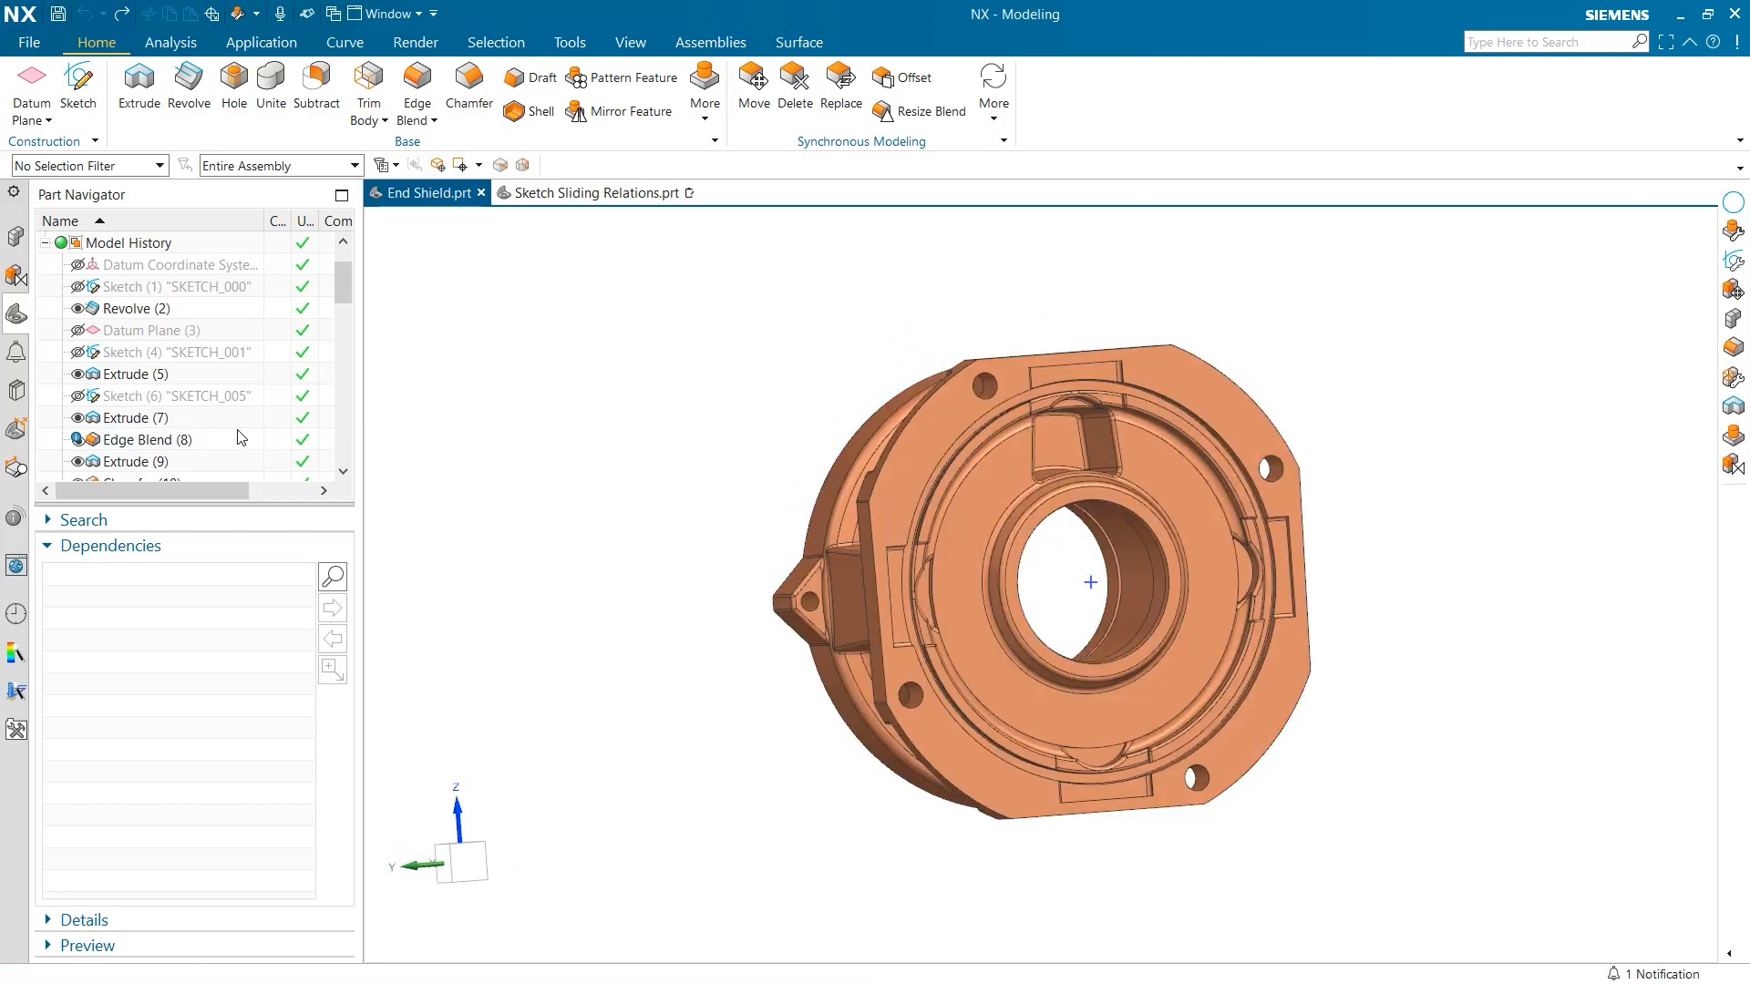
double_click(173, 397)
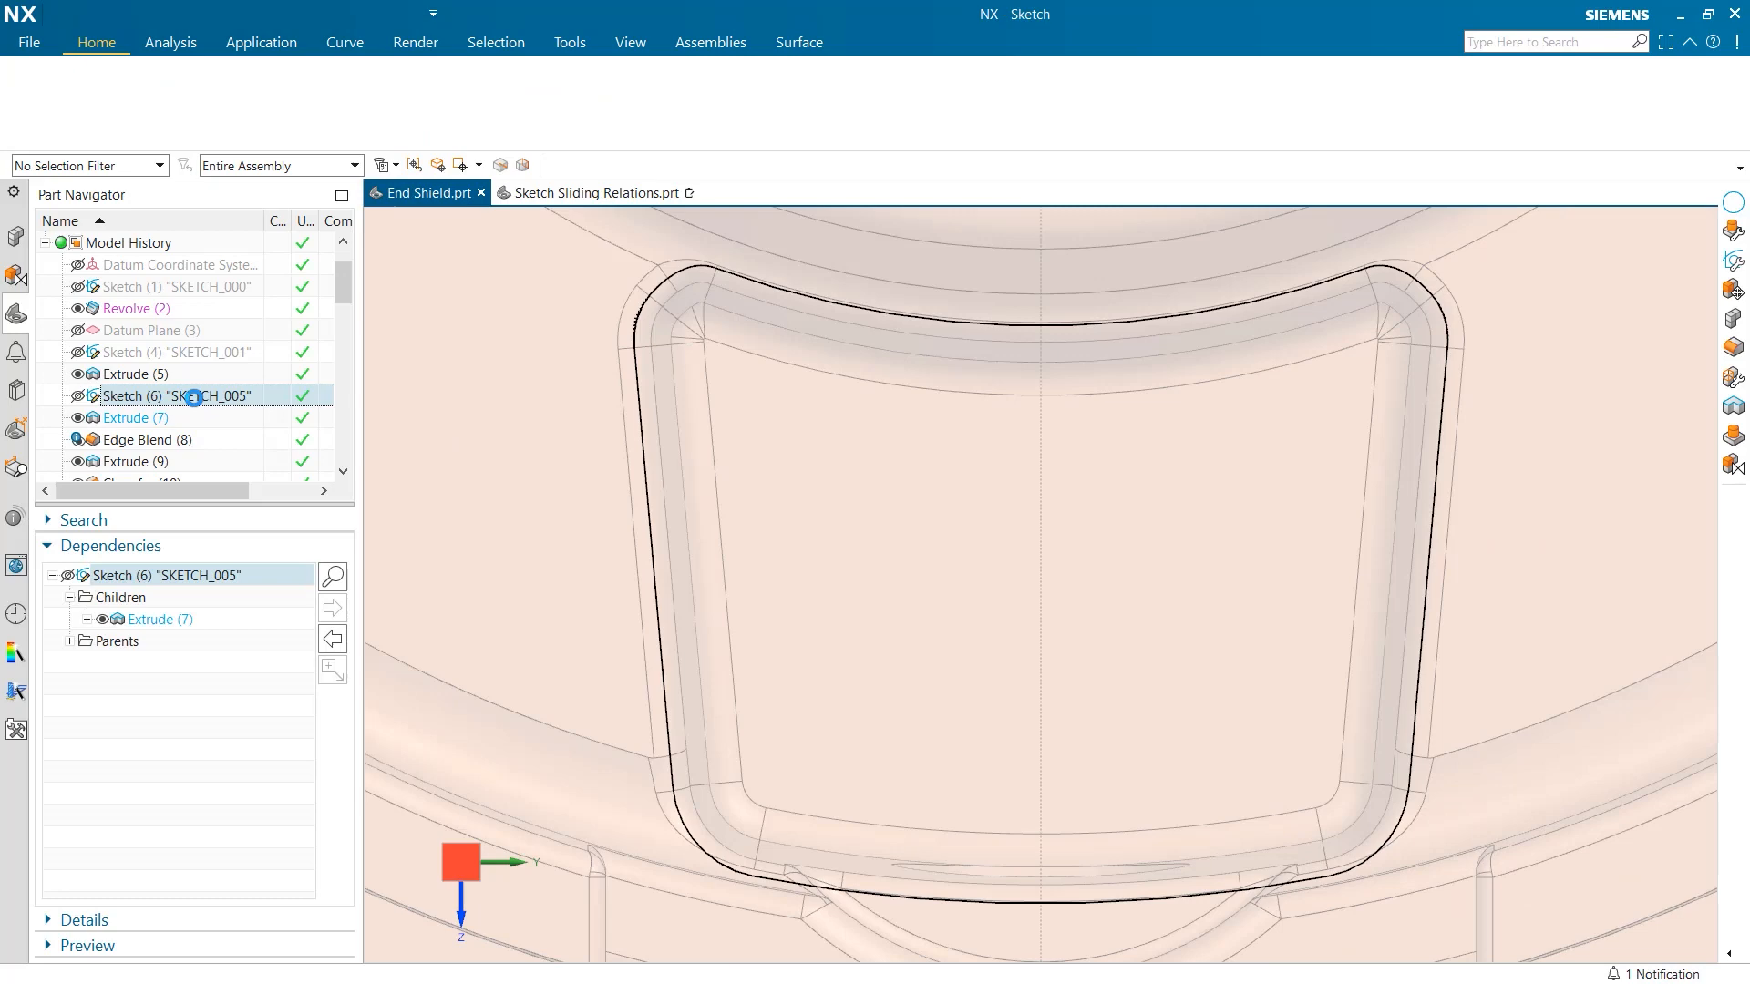
double_click(173, 395)
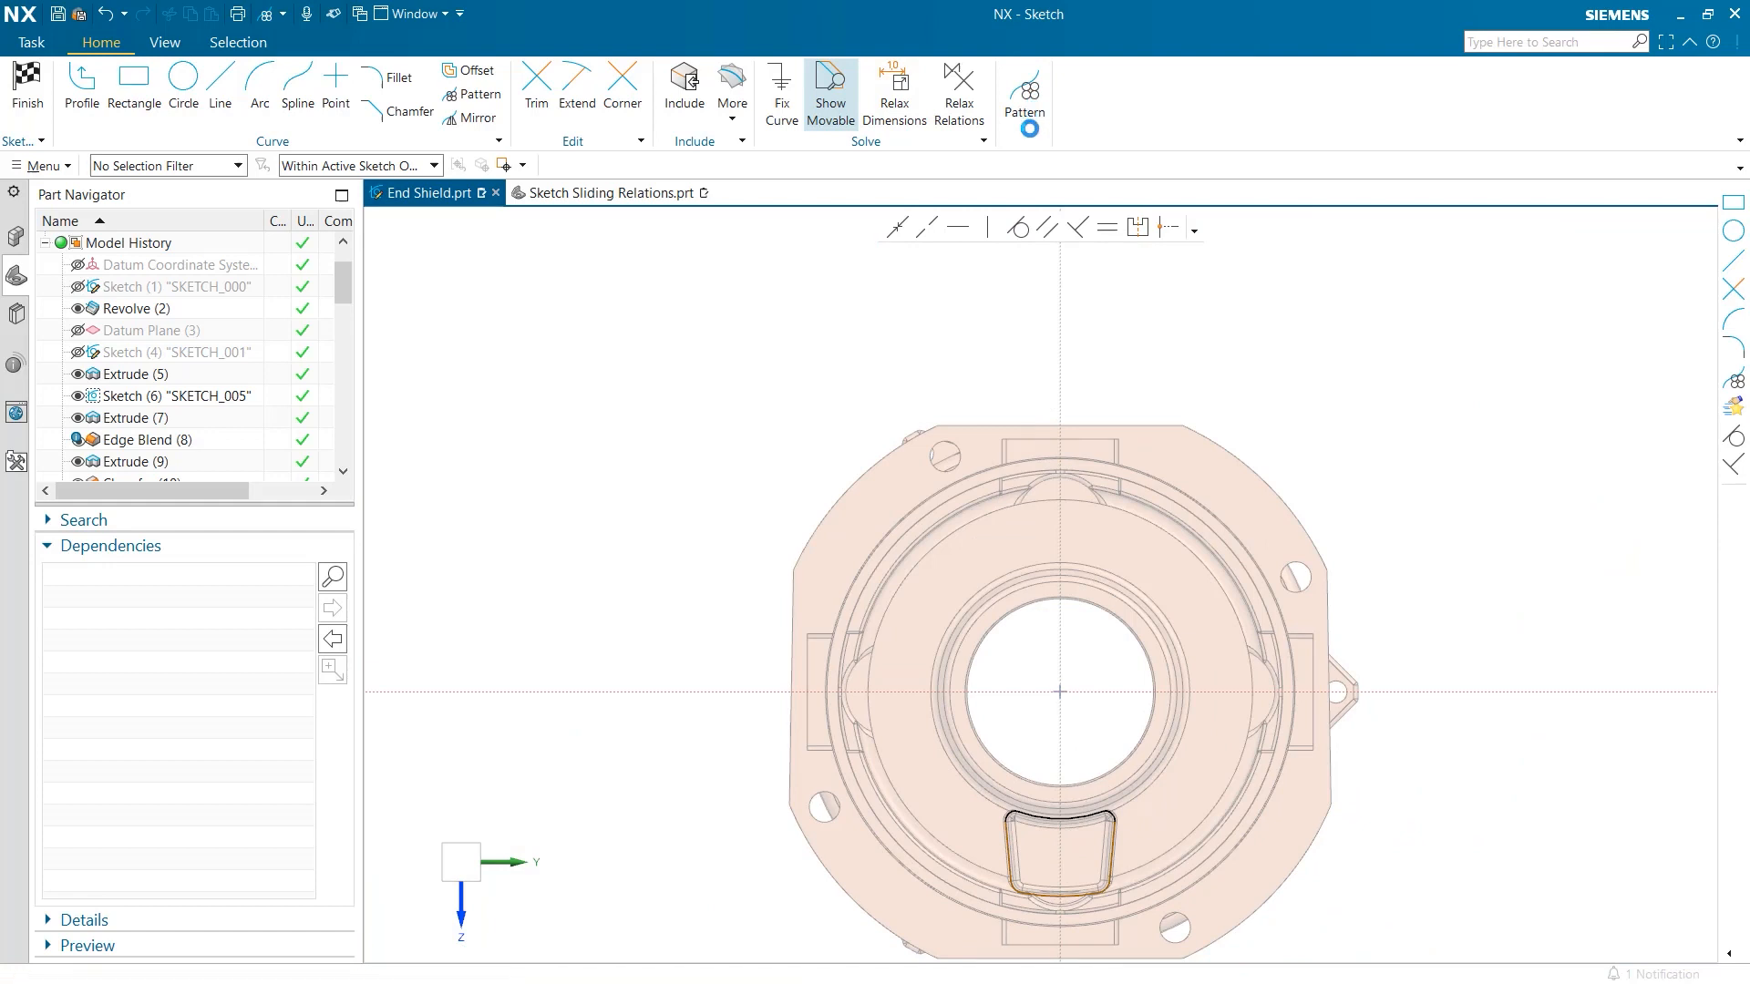
- Pattern the ten cutout curves circularly, Count 4 at 90° pitch, ready to pick the centre
click(1023, 89)
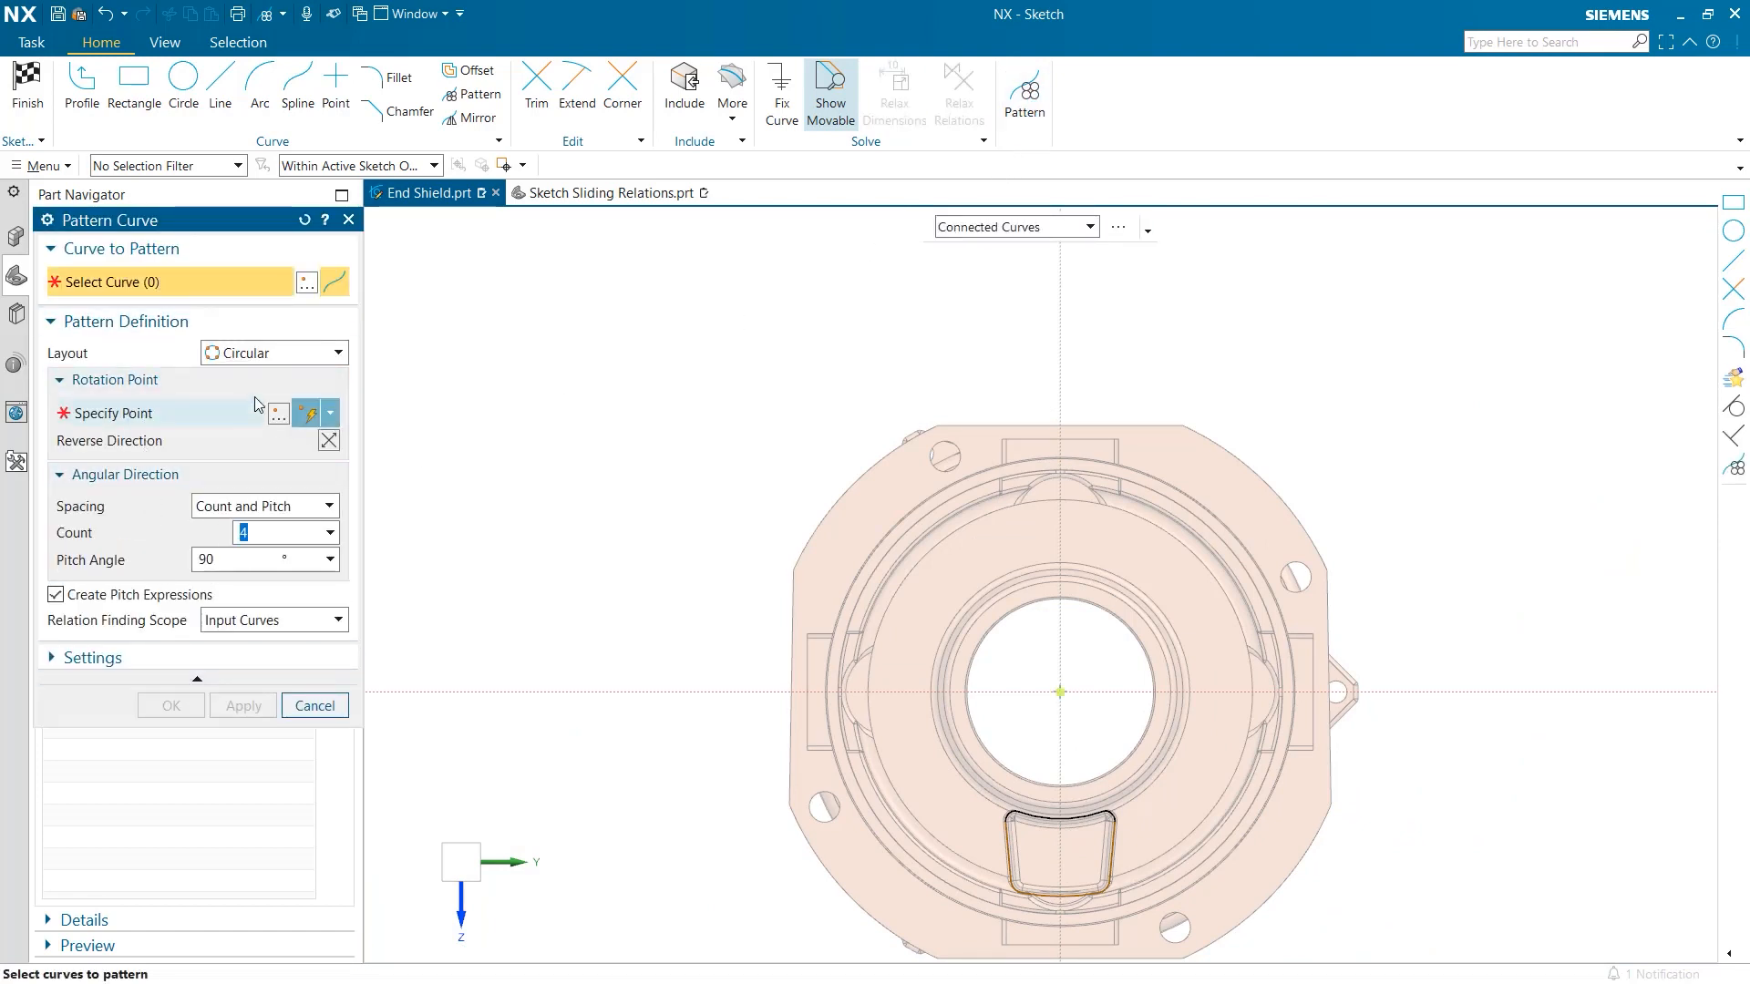
mouse_move(1010, 845)
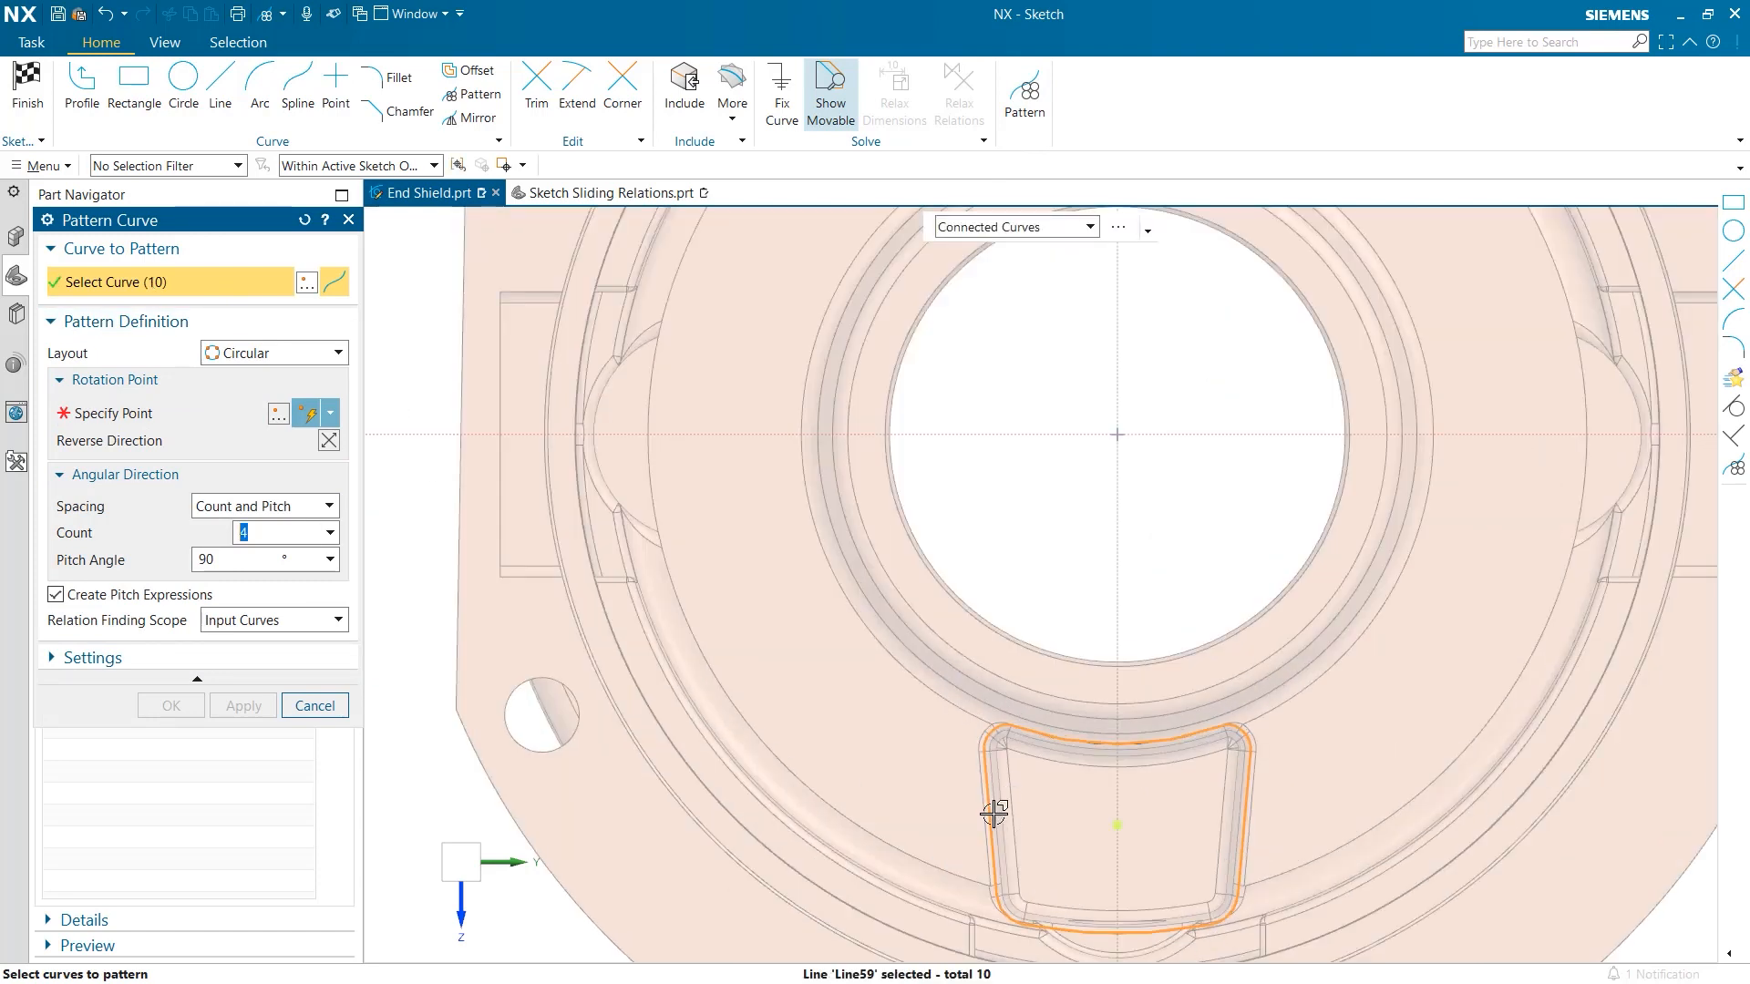
scroll(down, 3)
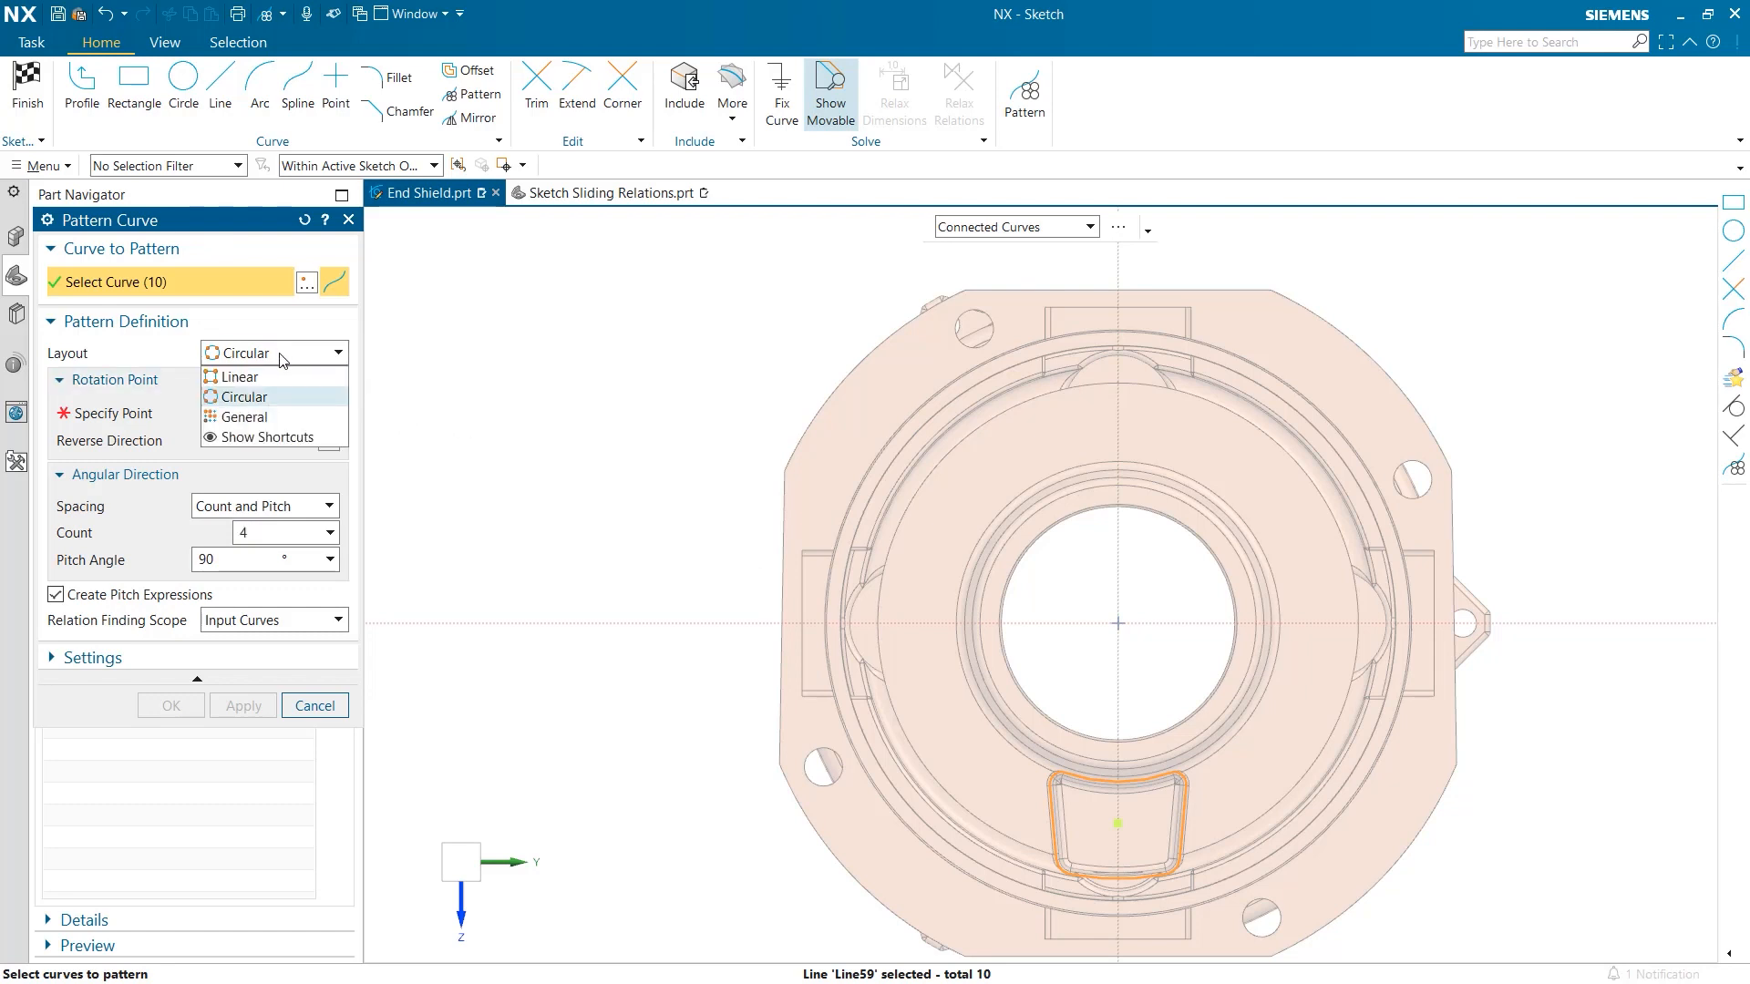
mouse_move(243, 417)
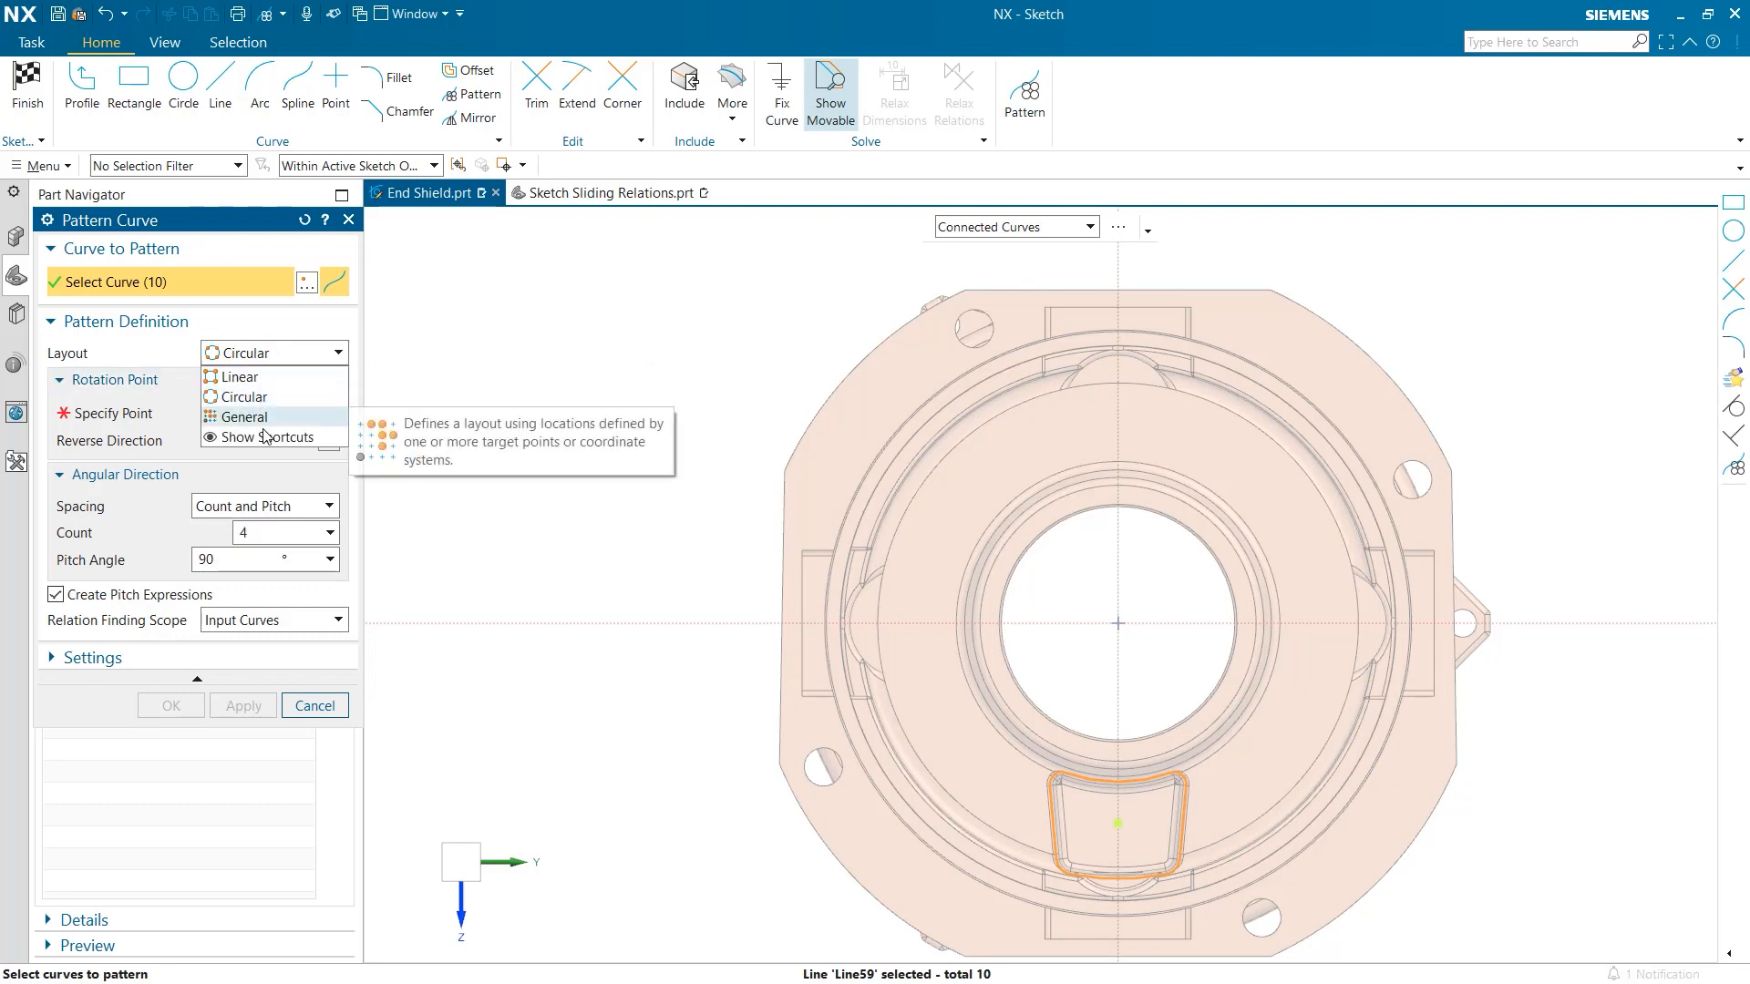
click(235, 397)
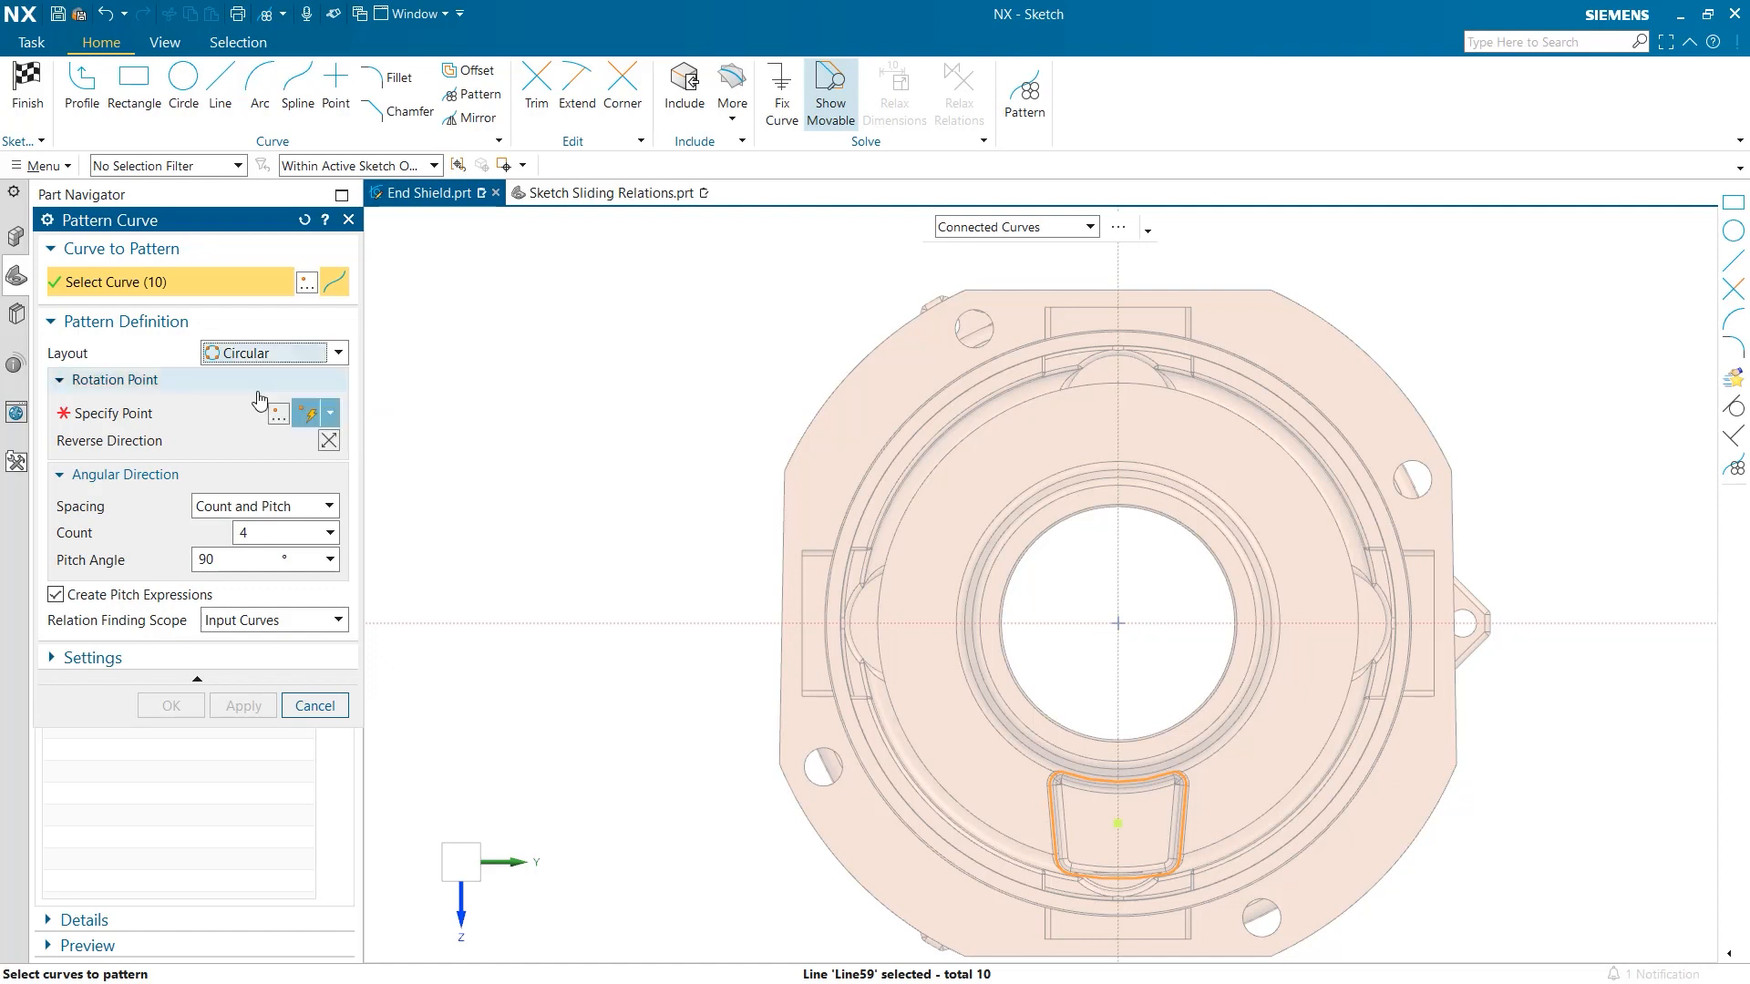
click(108, 413)
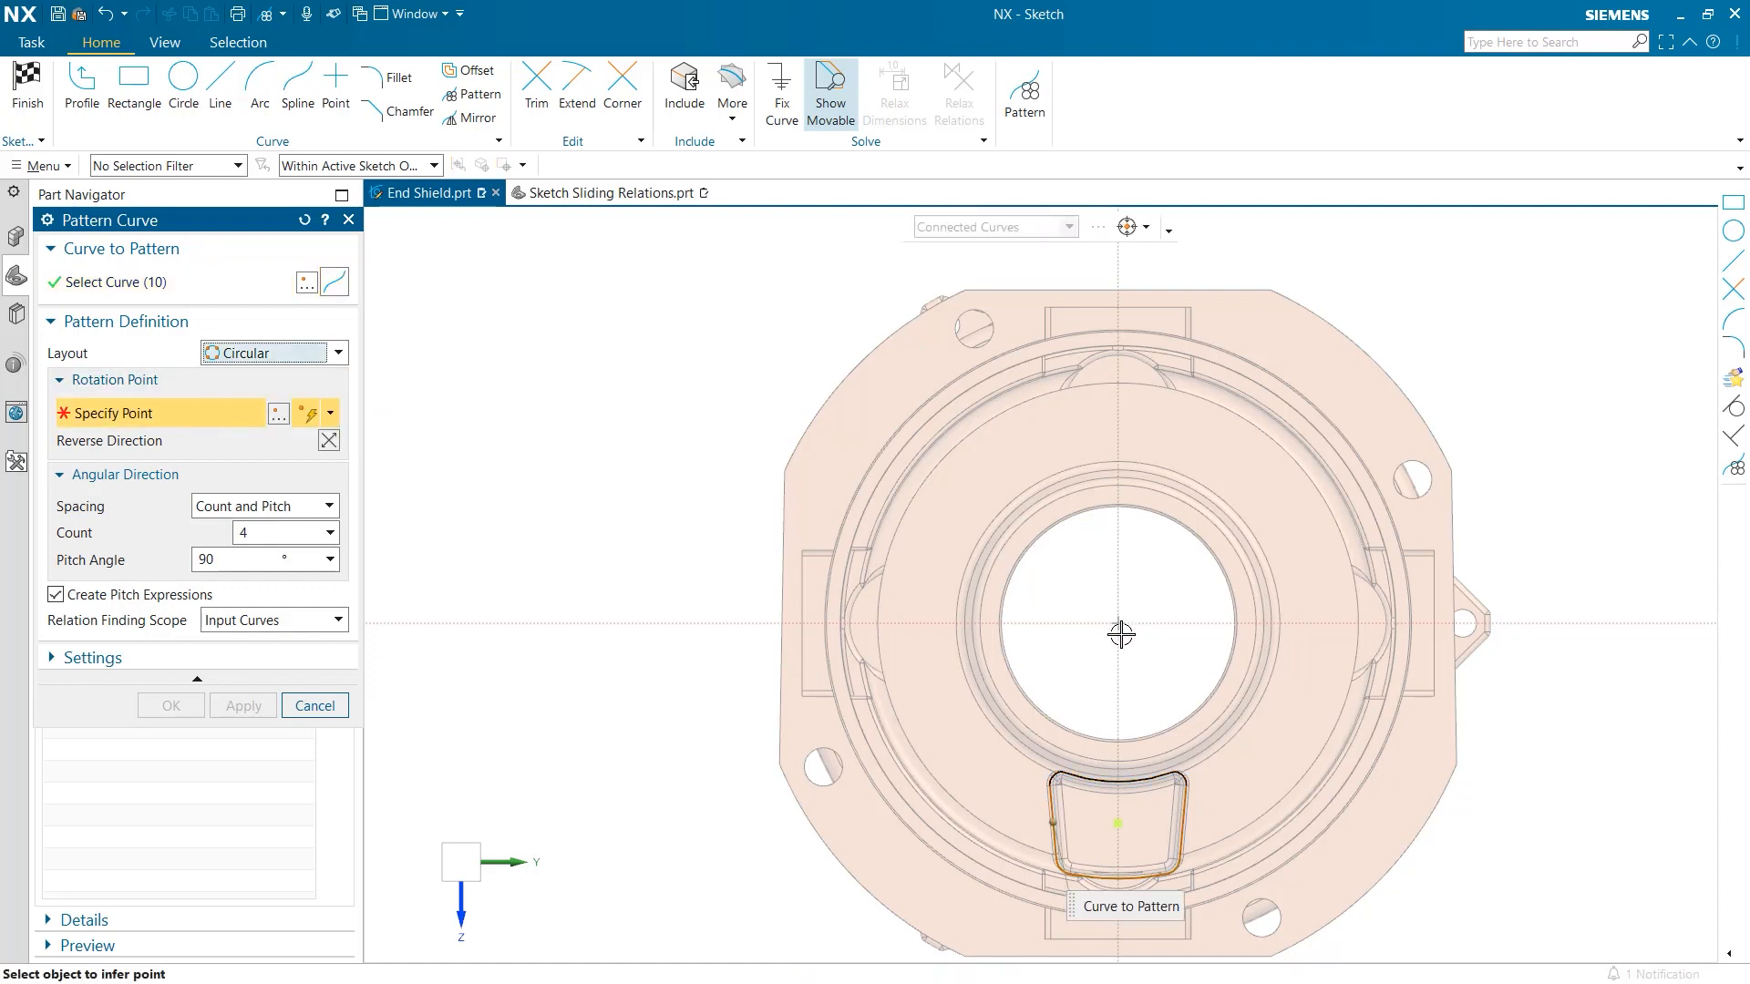
- Rotate the pattern about the sketch origin, keeping Count/Pitch and Input Curves scope, and apply
click(1119, 635)
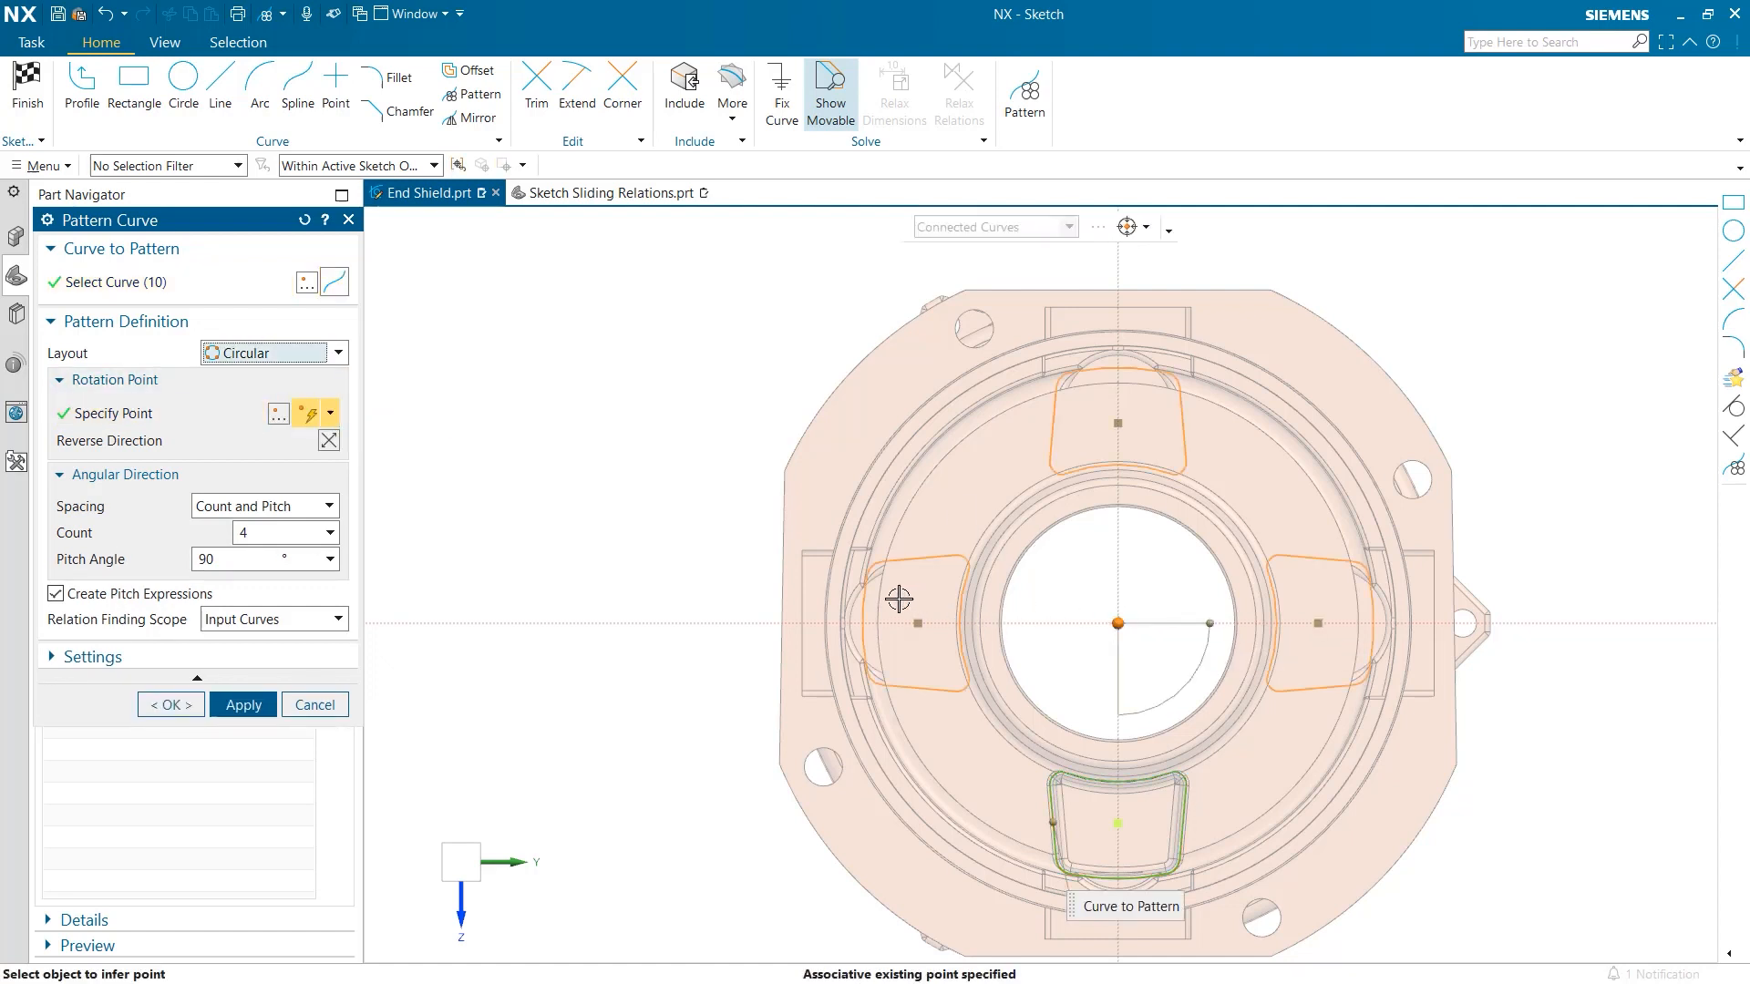
click(264, 506)
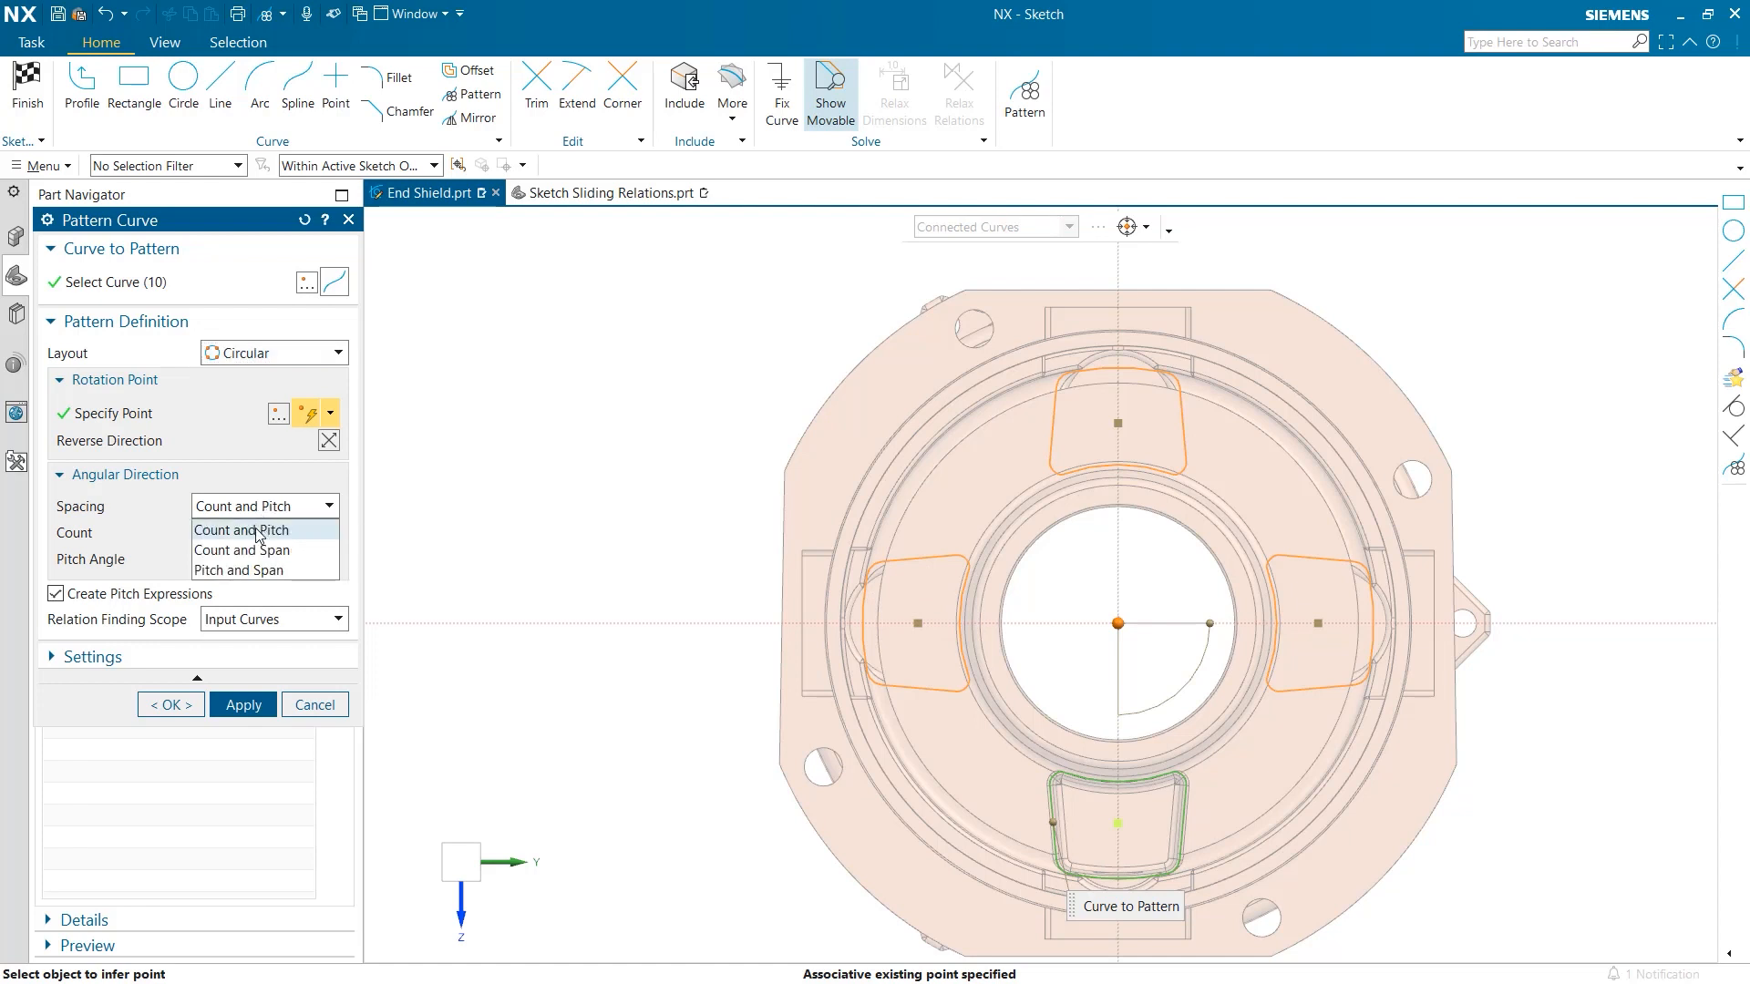
click(243, 531)
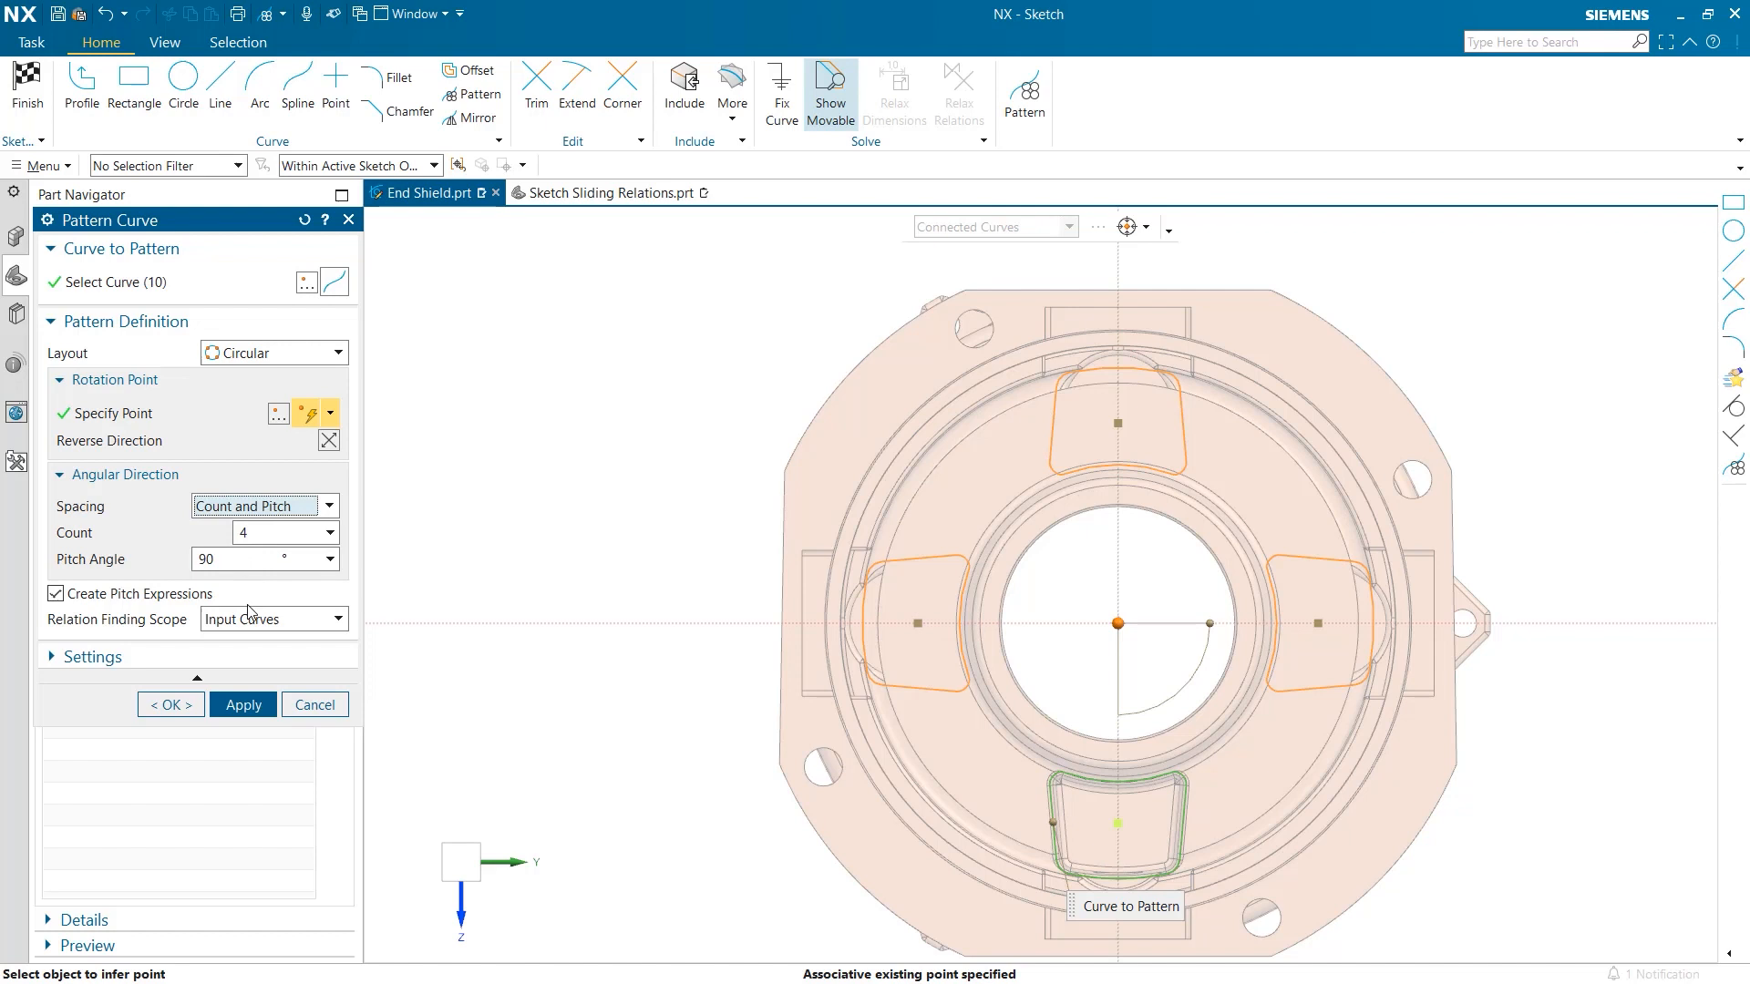
click(272, 618)
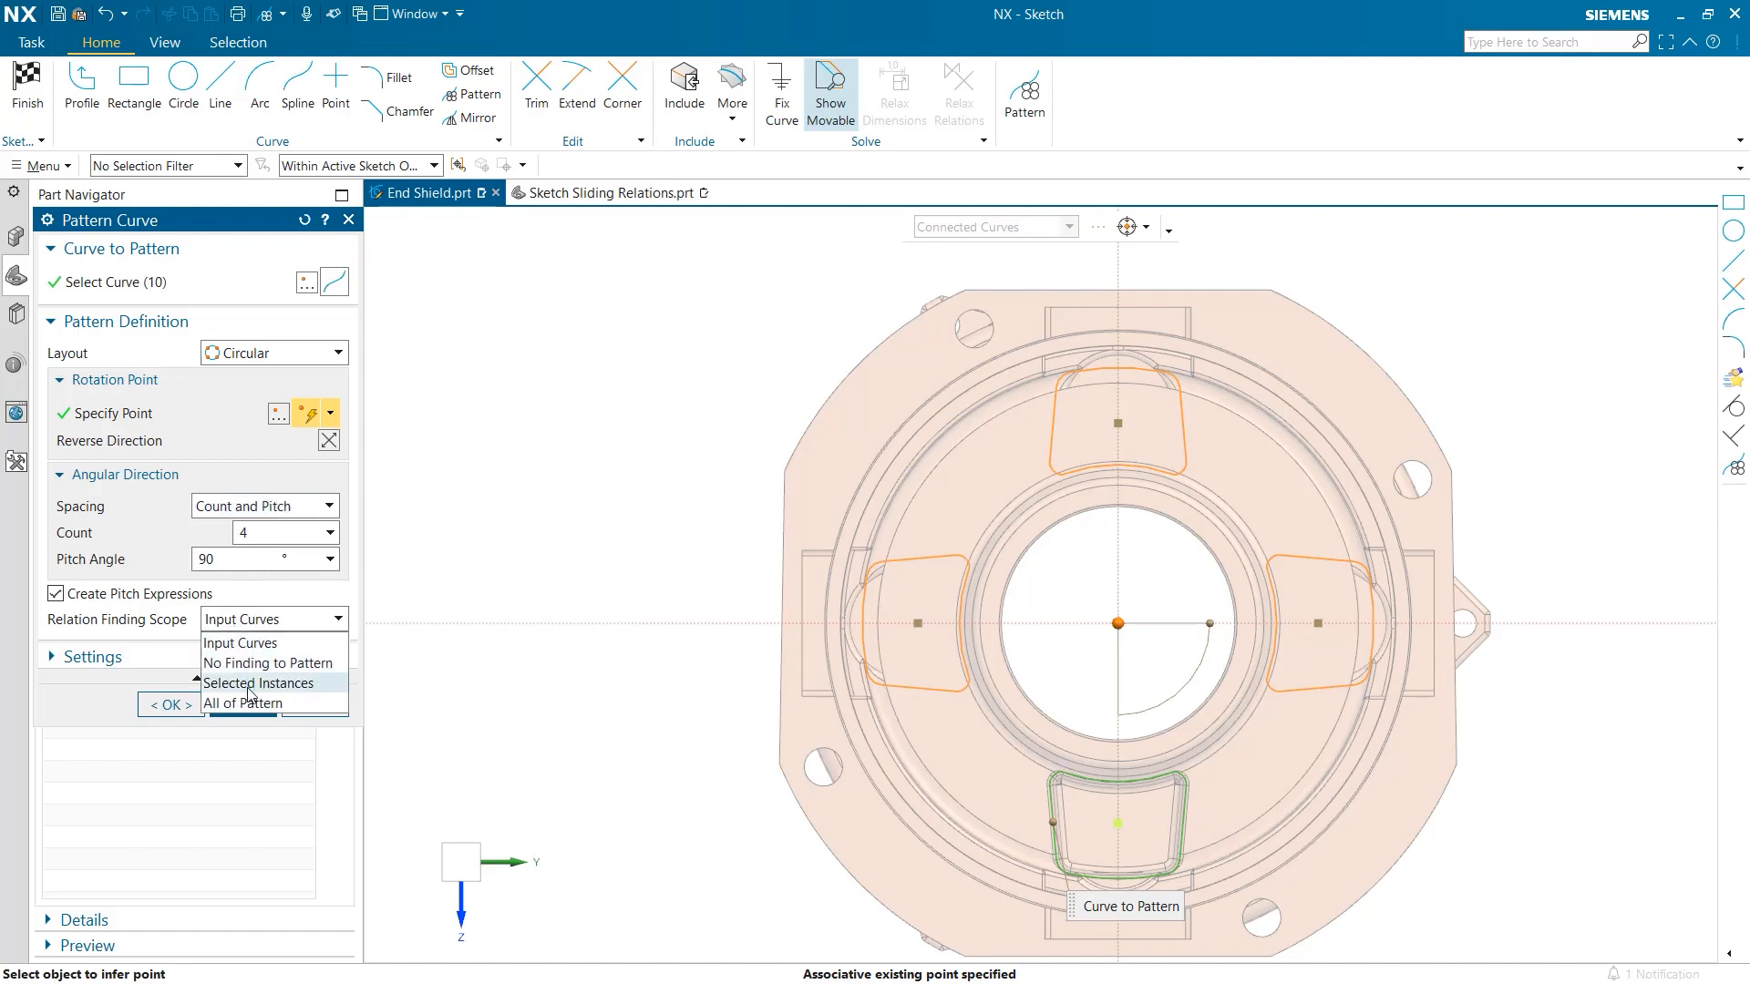
click(239, 642)
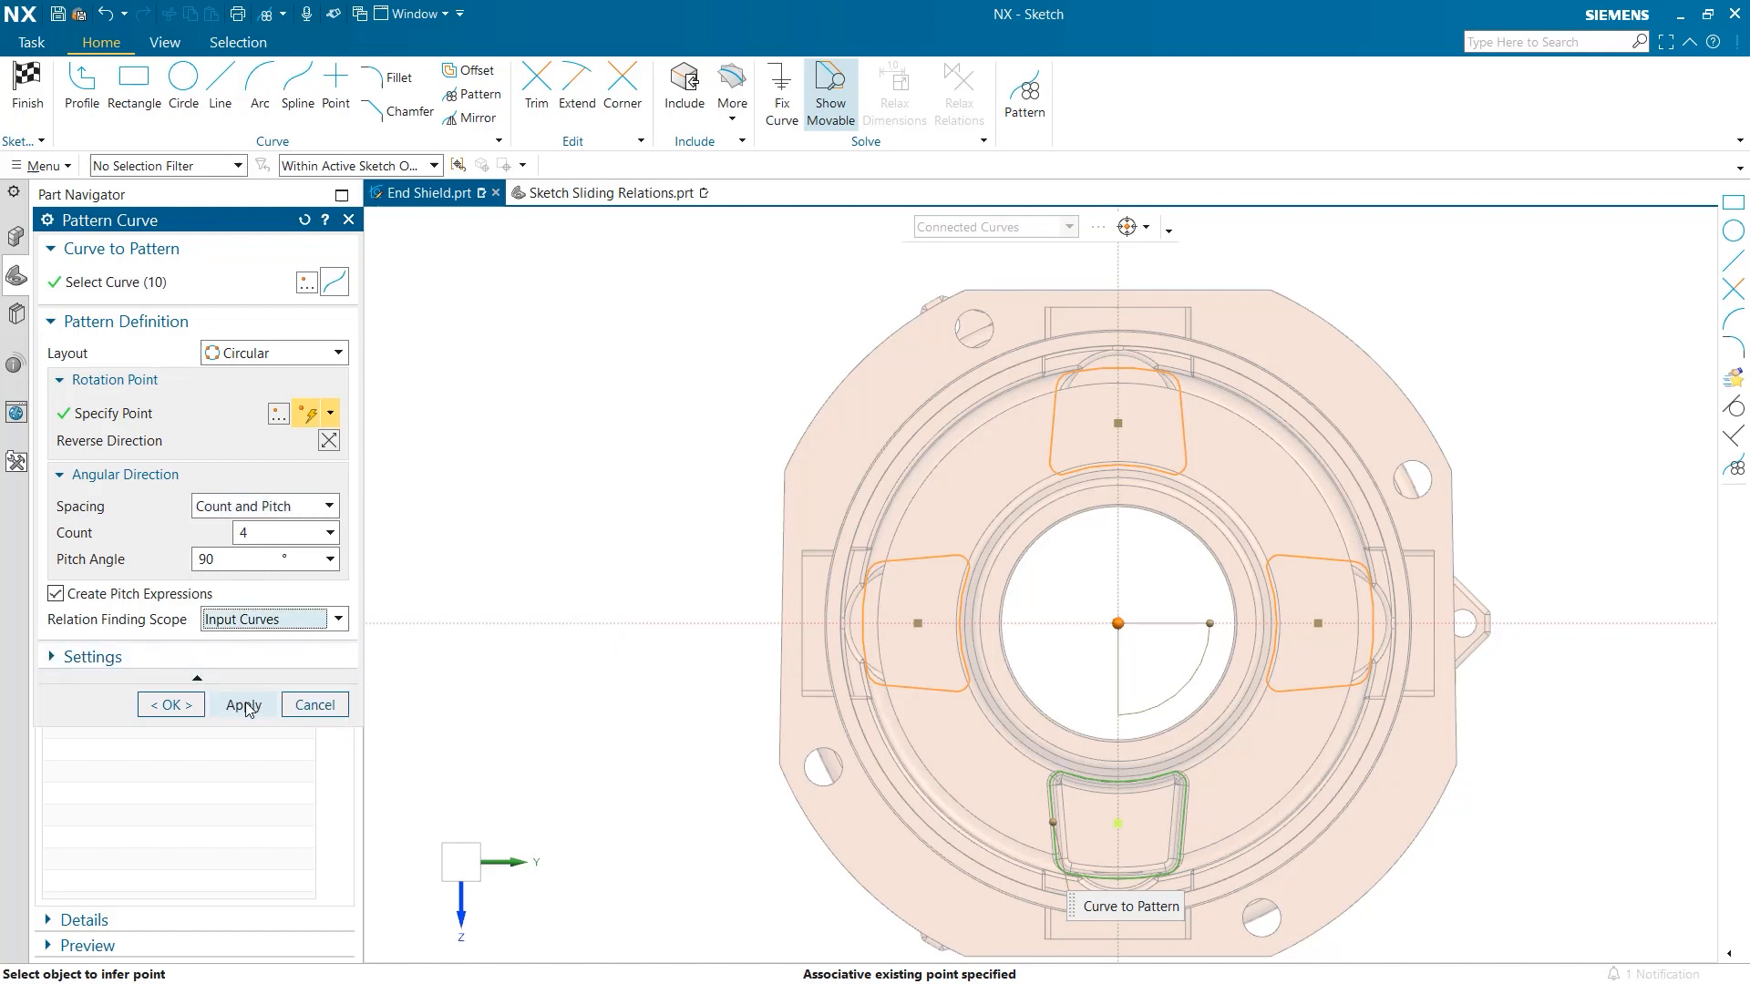
click(243, 704)
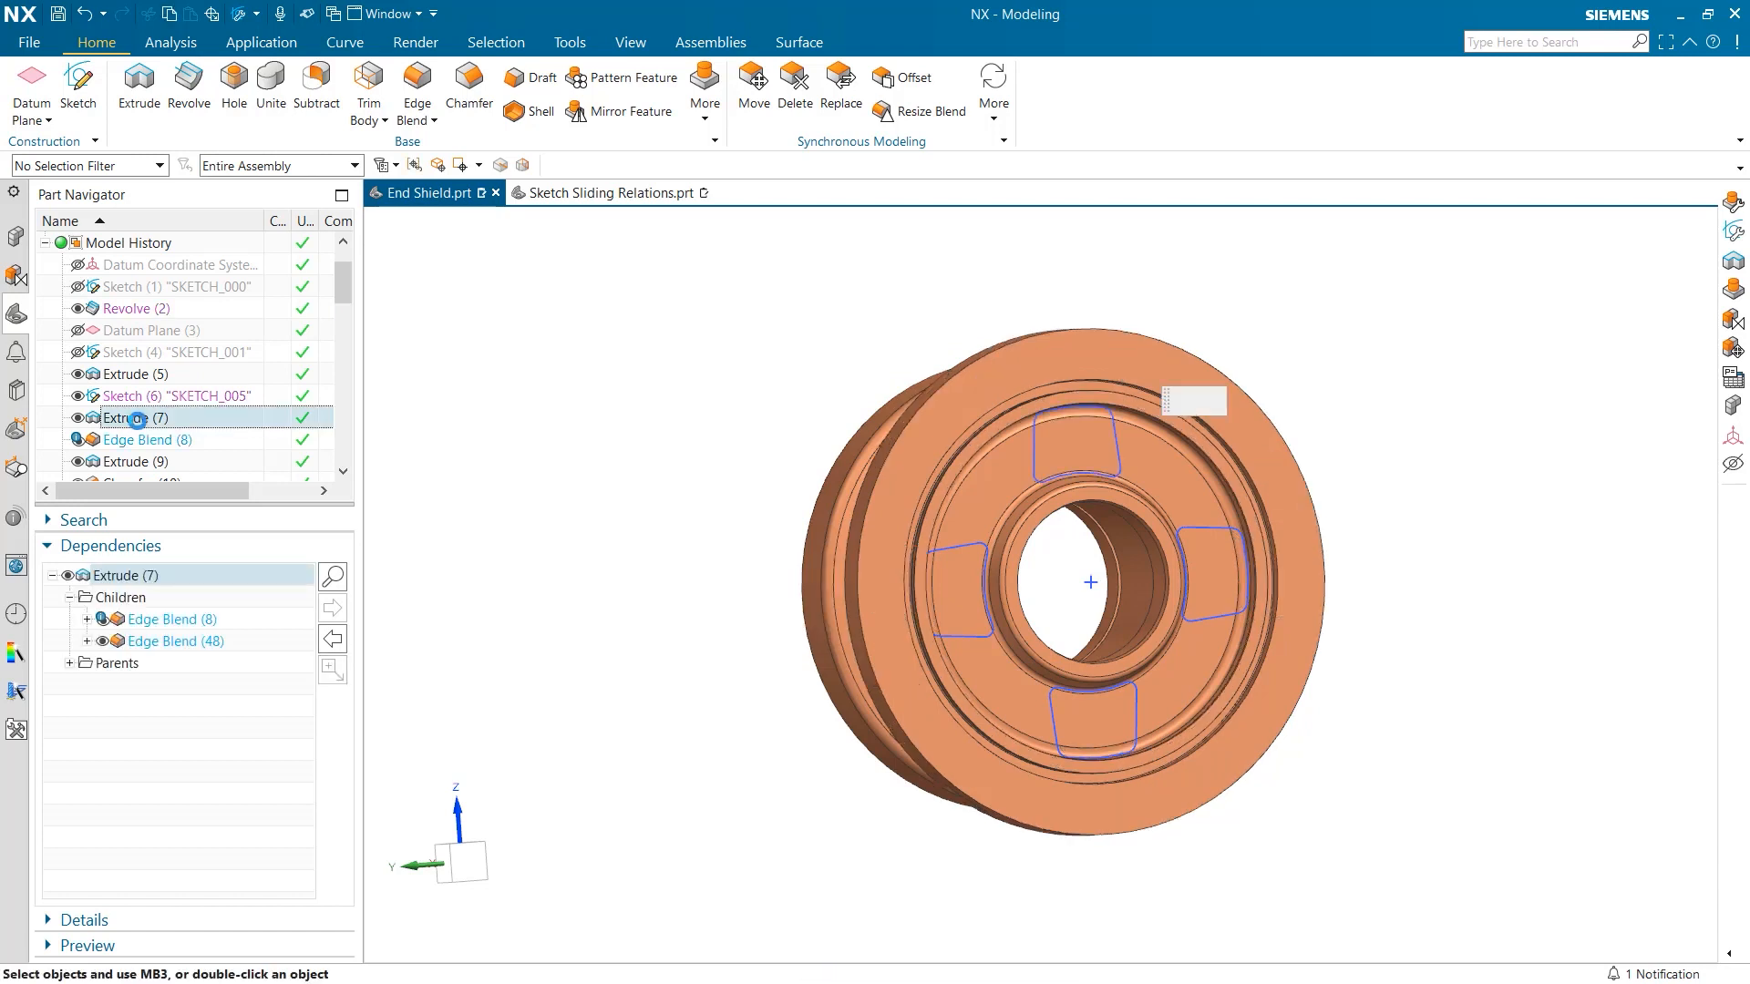
- Edit Extrude (7) so its section uses all four patterned outlines
double_click(131, 418)
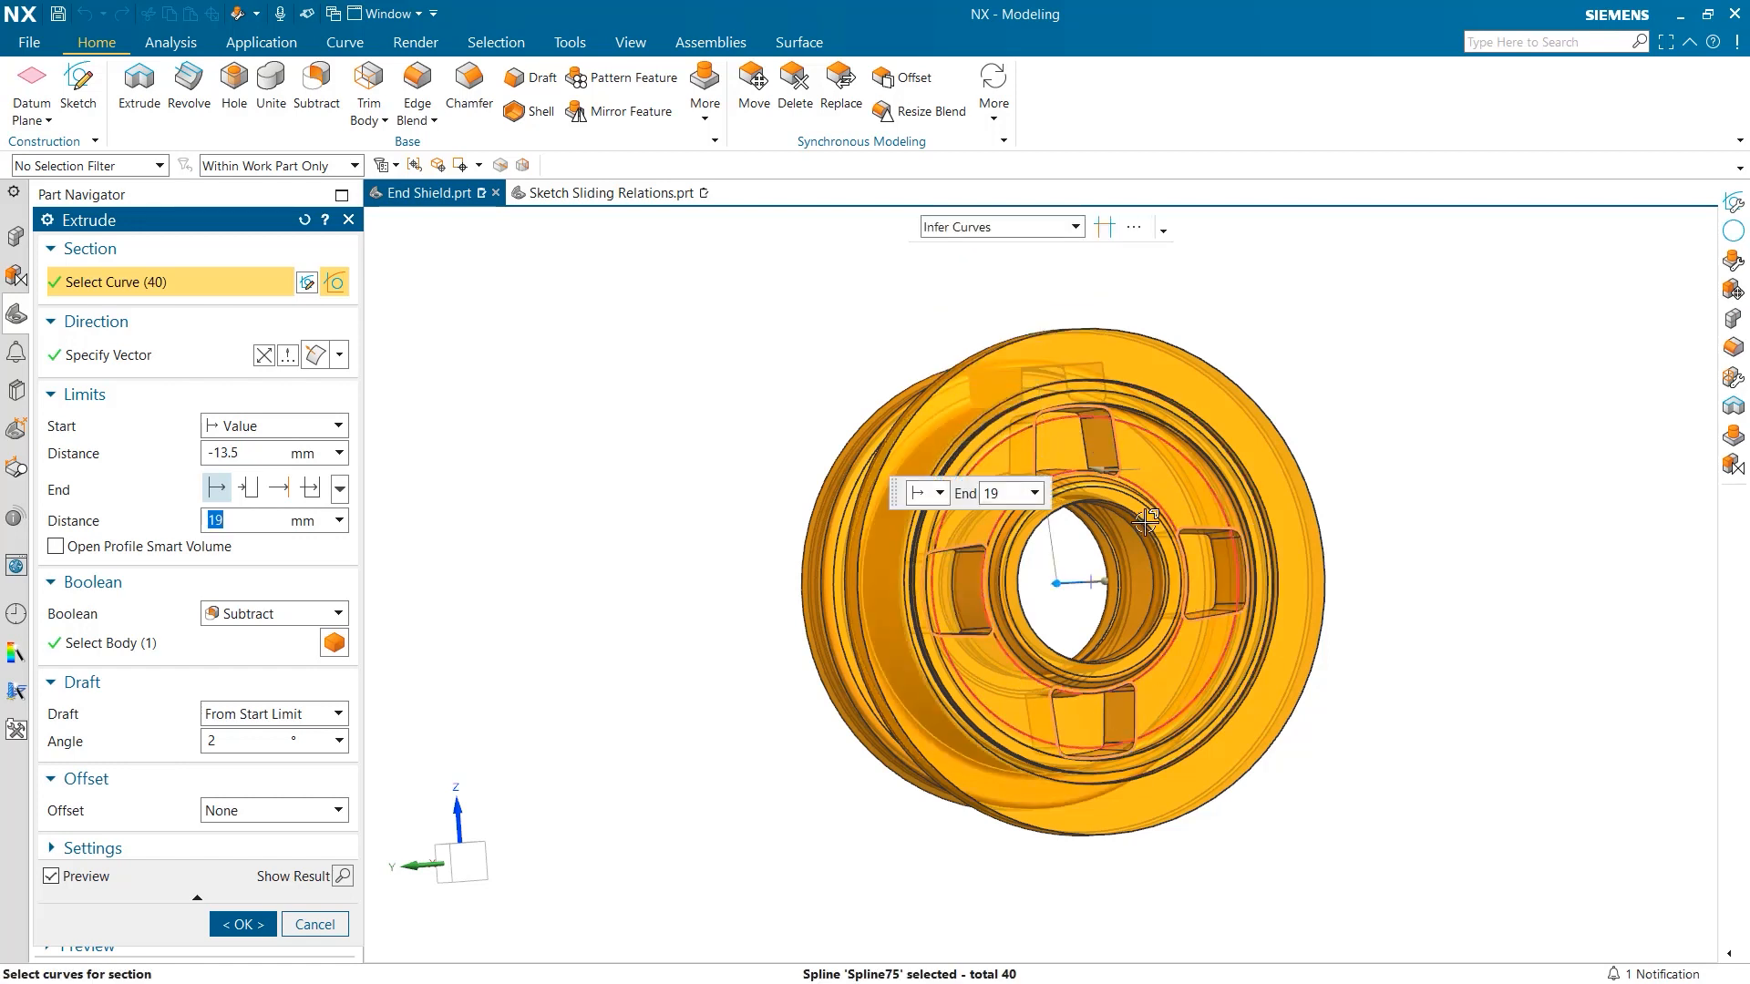
click(242, 924)
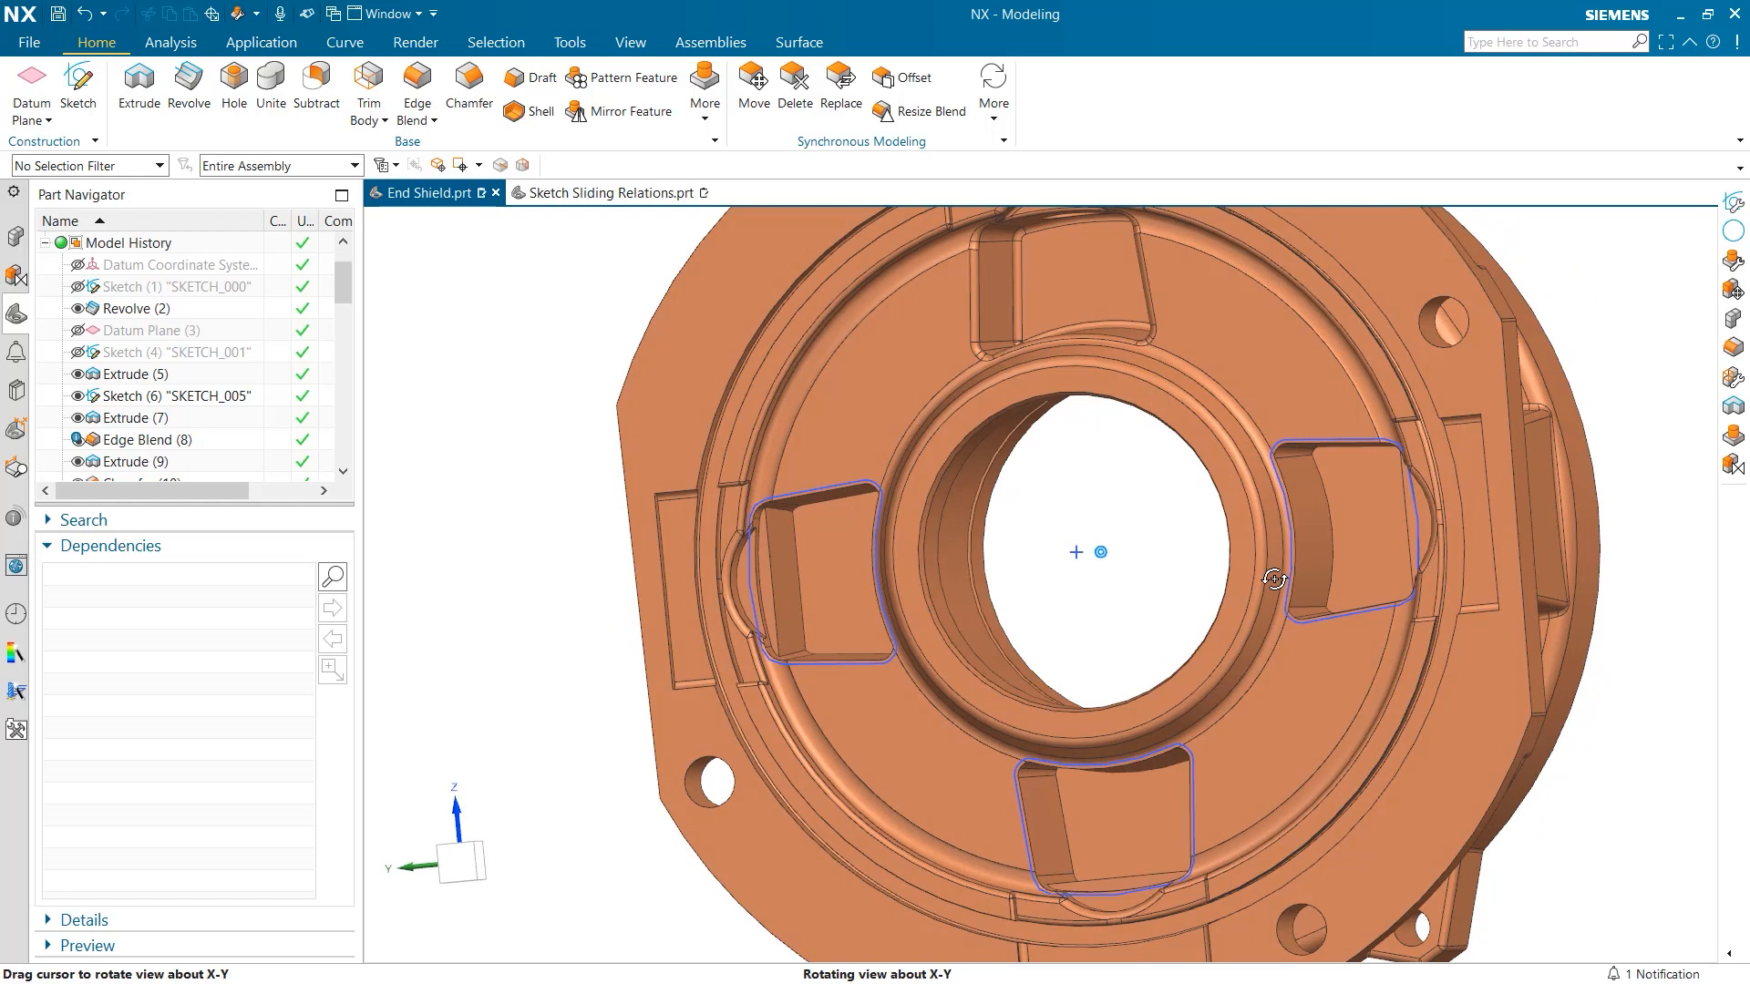
- Bring the end shield back into view and switch to Sketch Sliding Relations.prt
drag(1273, 579, 932, 721)
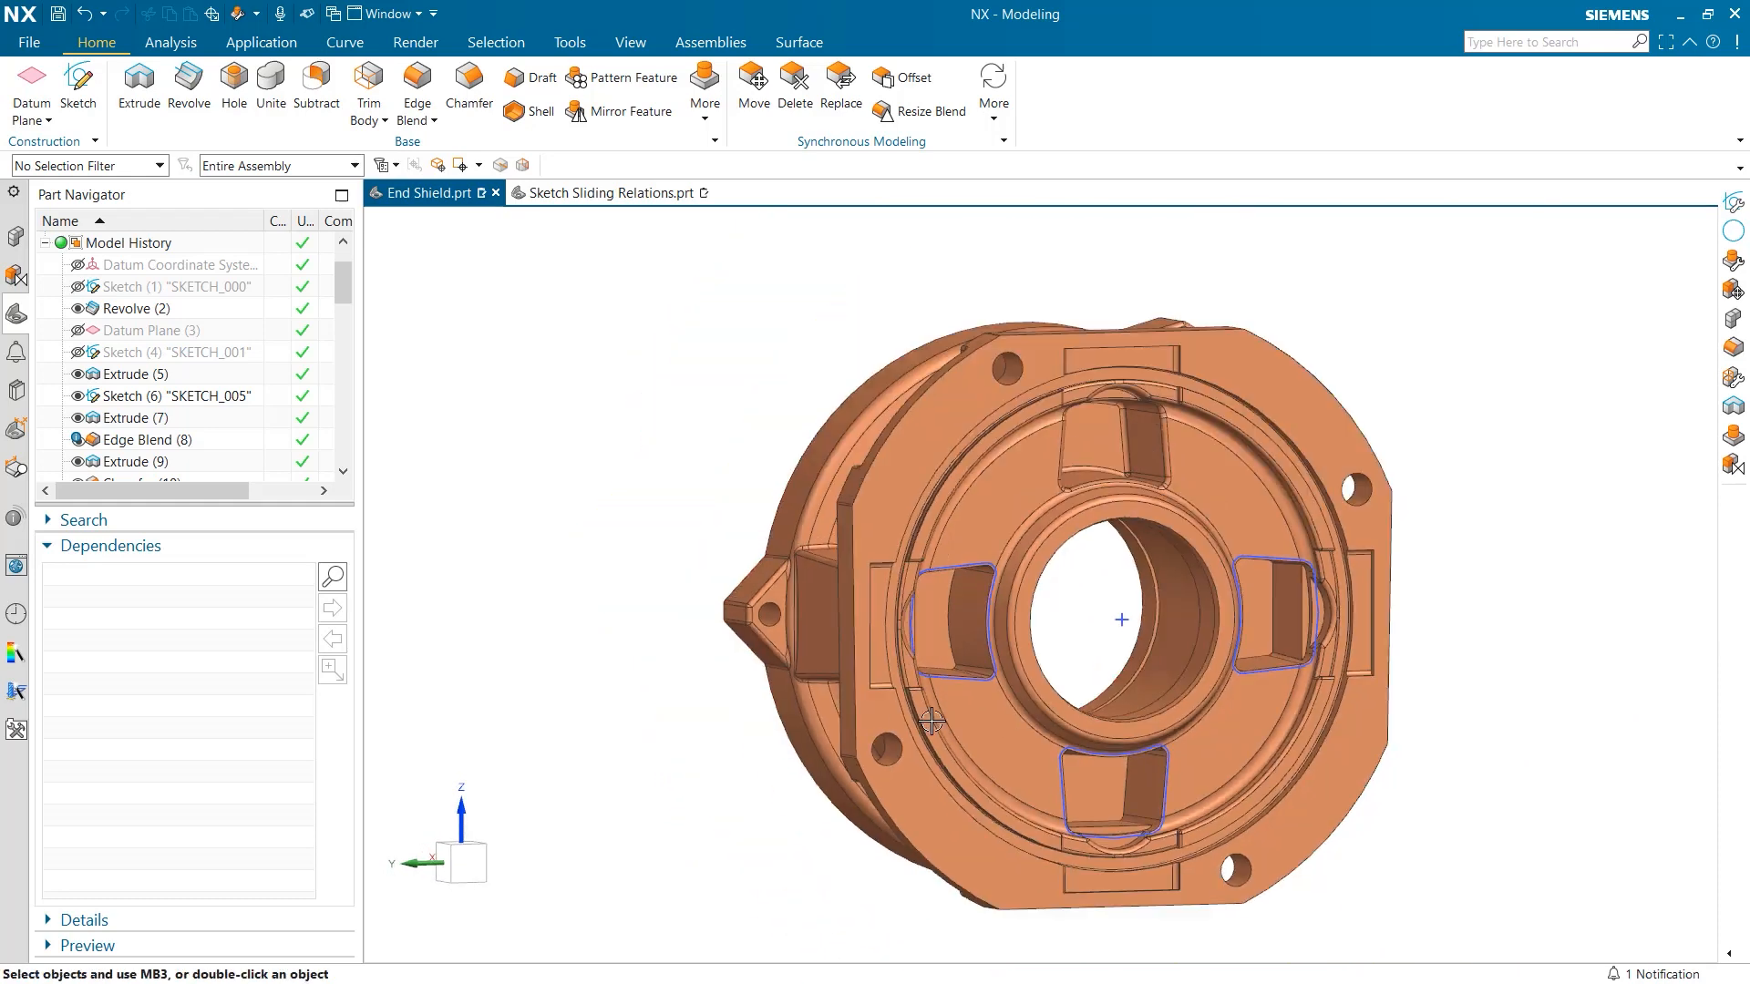
click(614, 194)
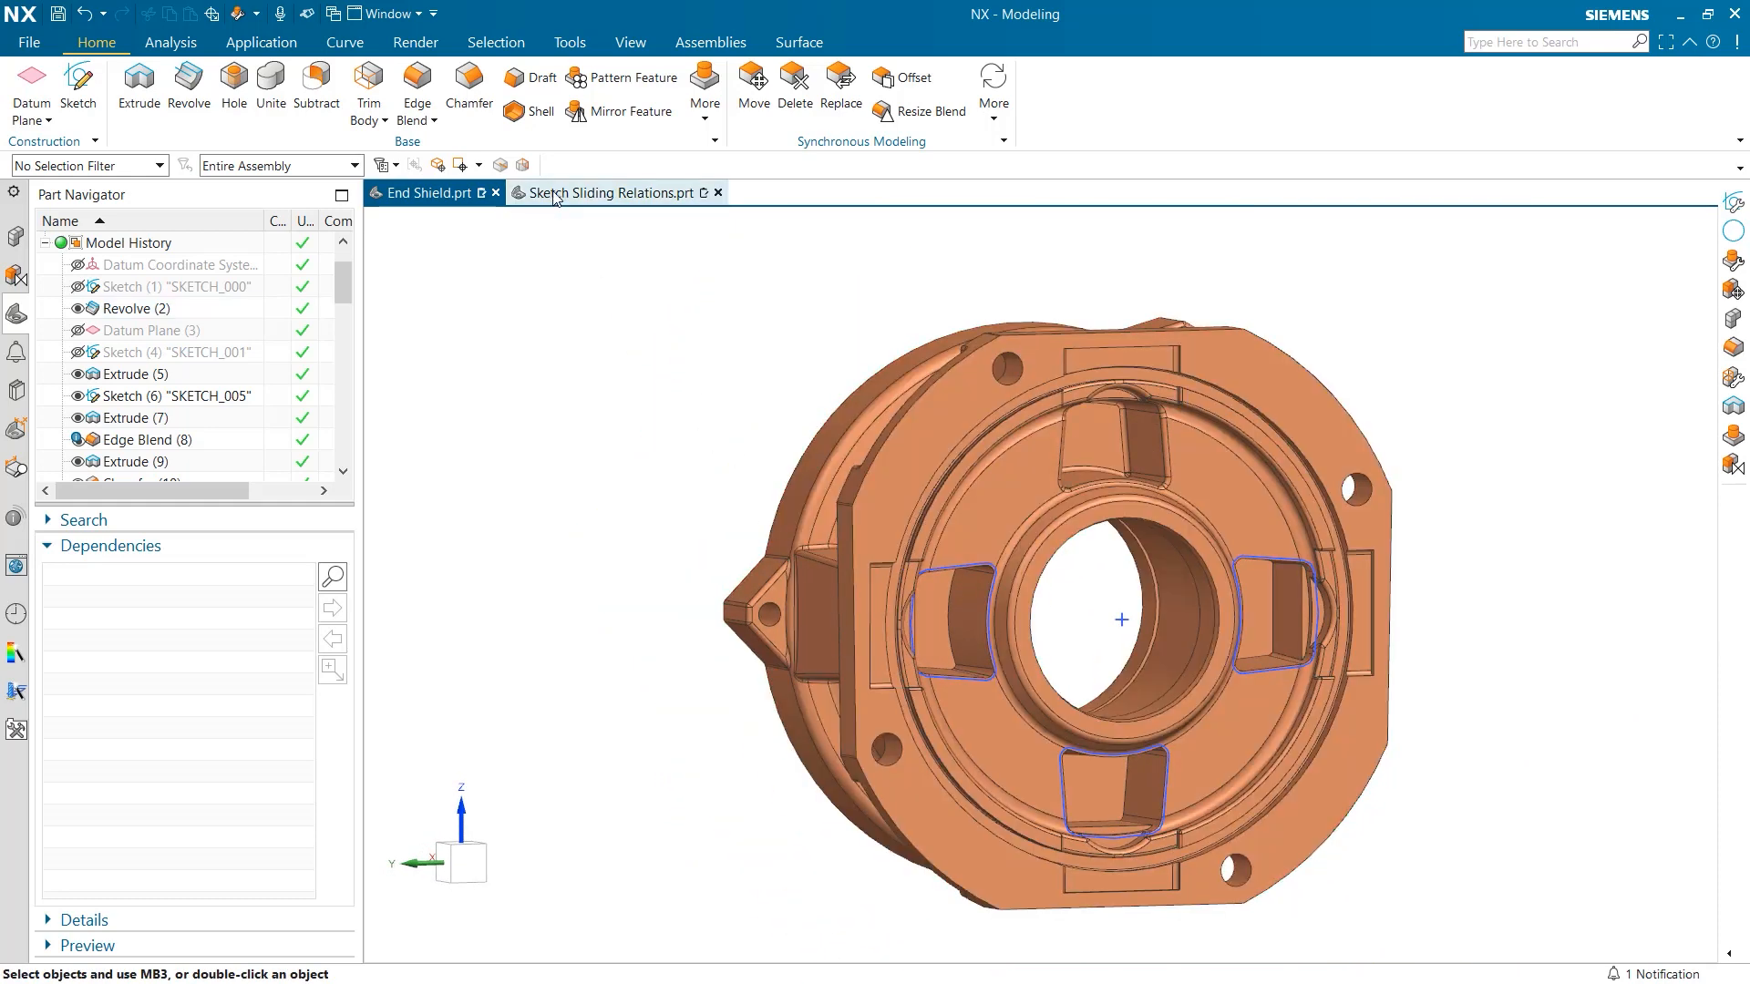
click(79, 90)
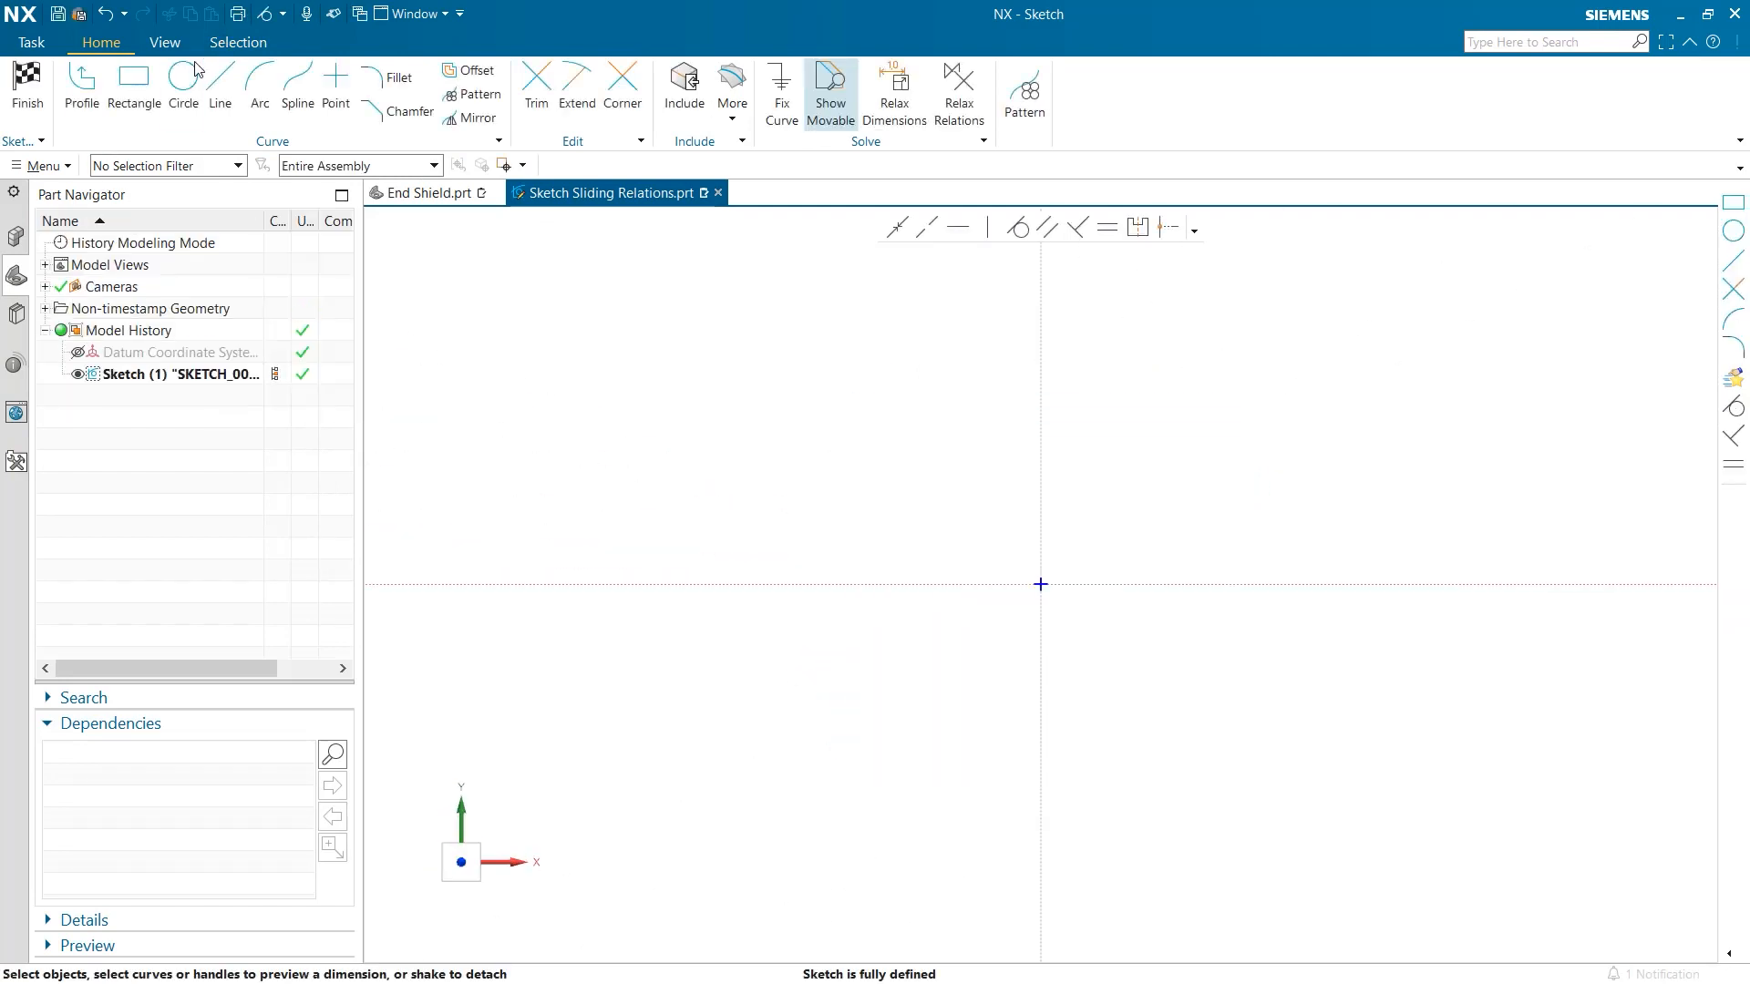
- Sketch a circle, then a steep line to the right of it
click(183, 90)
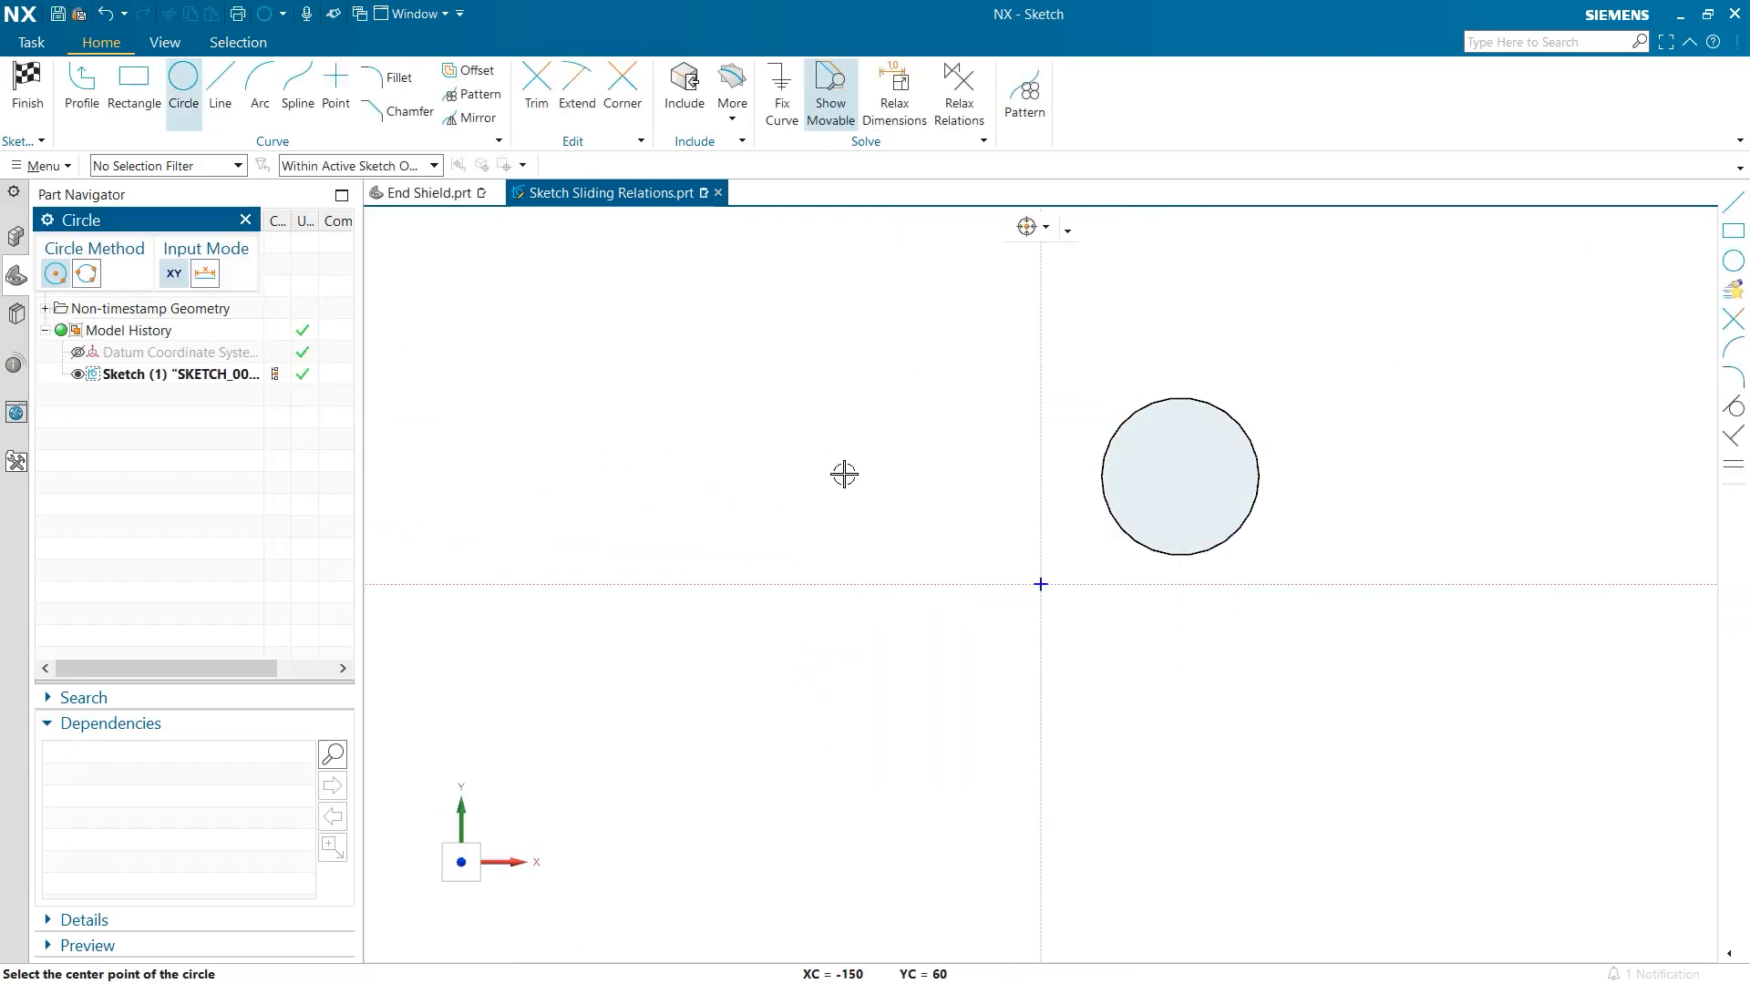
click(220, 89)
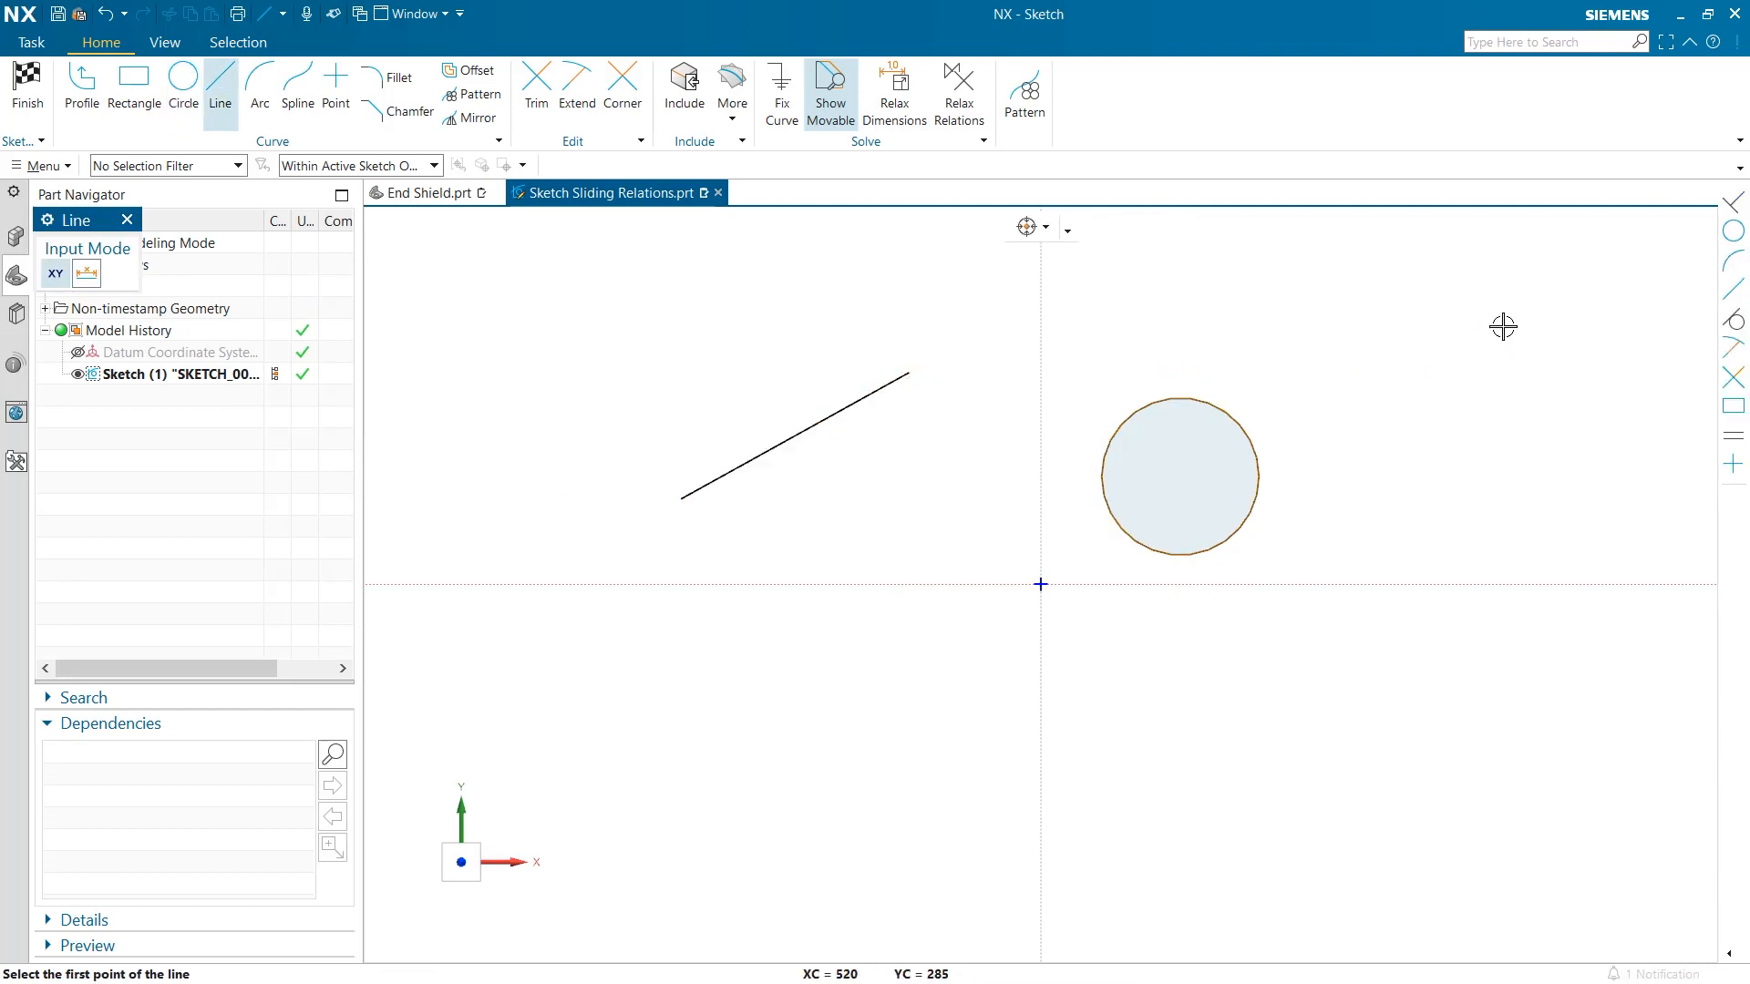
drag(1485, 298, 1531, 545)
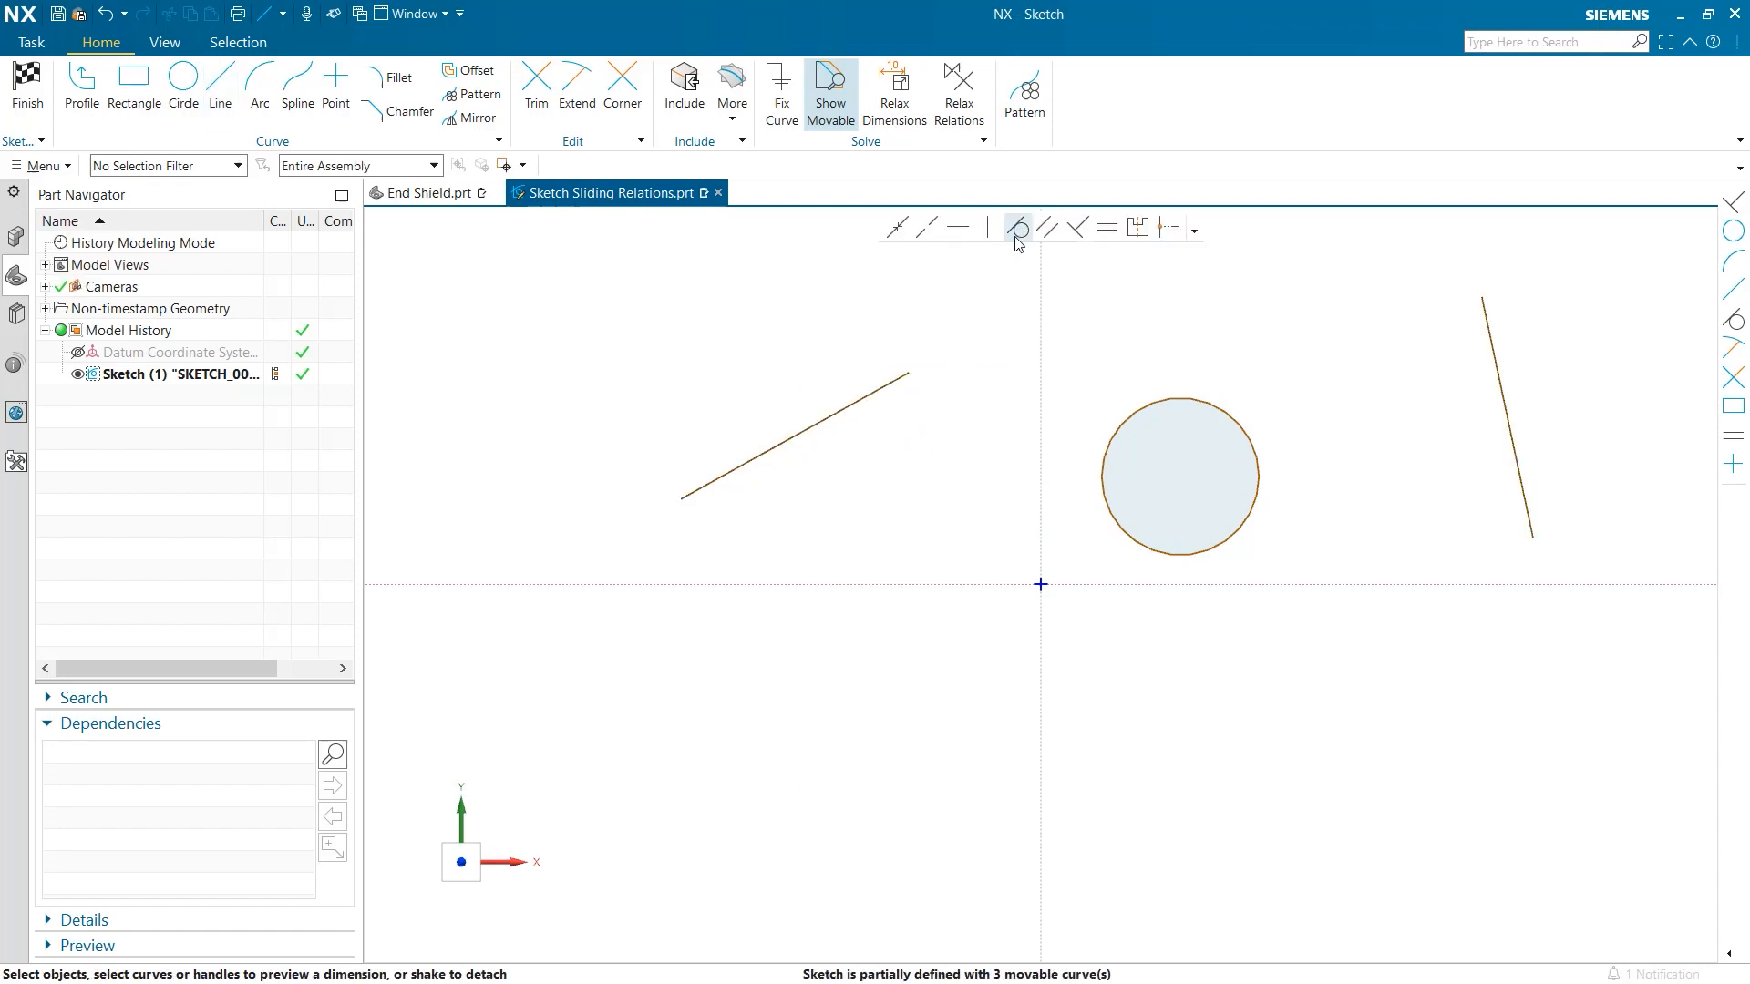
- Abandon Make Tangent and constrain the two lines perpendicular instead
click(1017, 228)
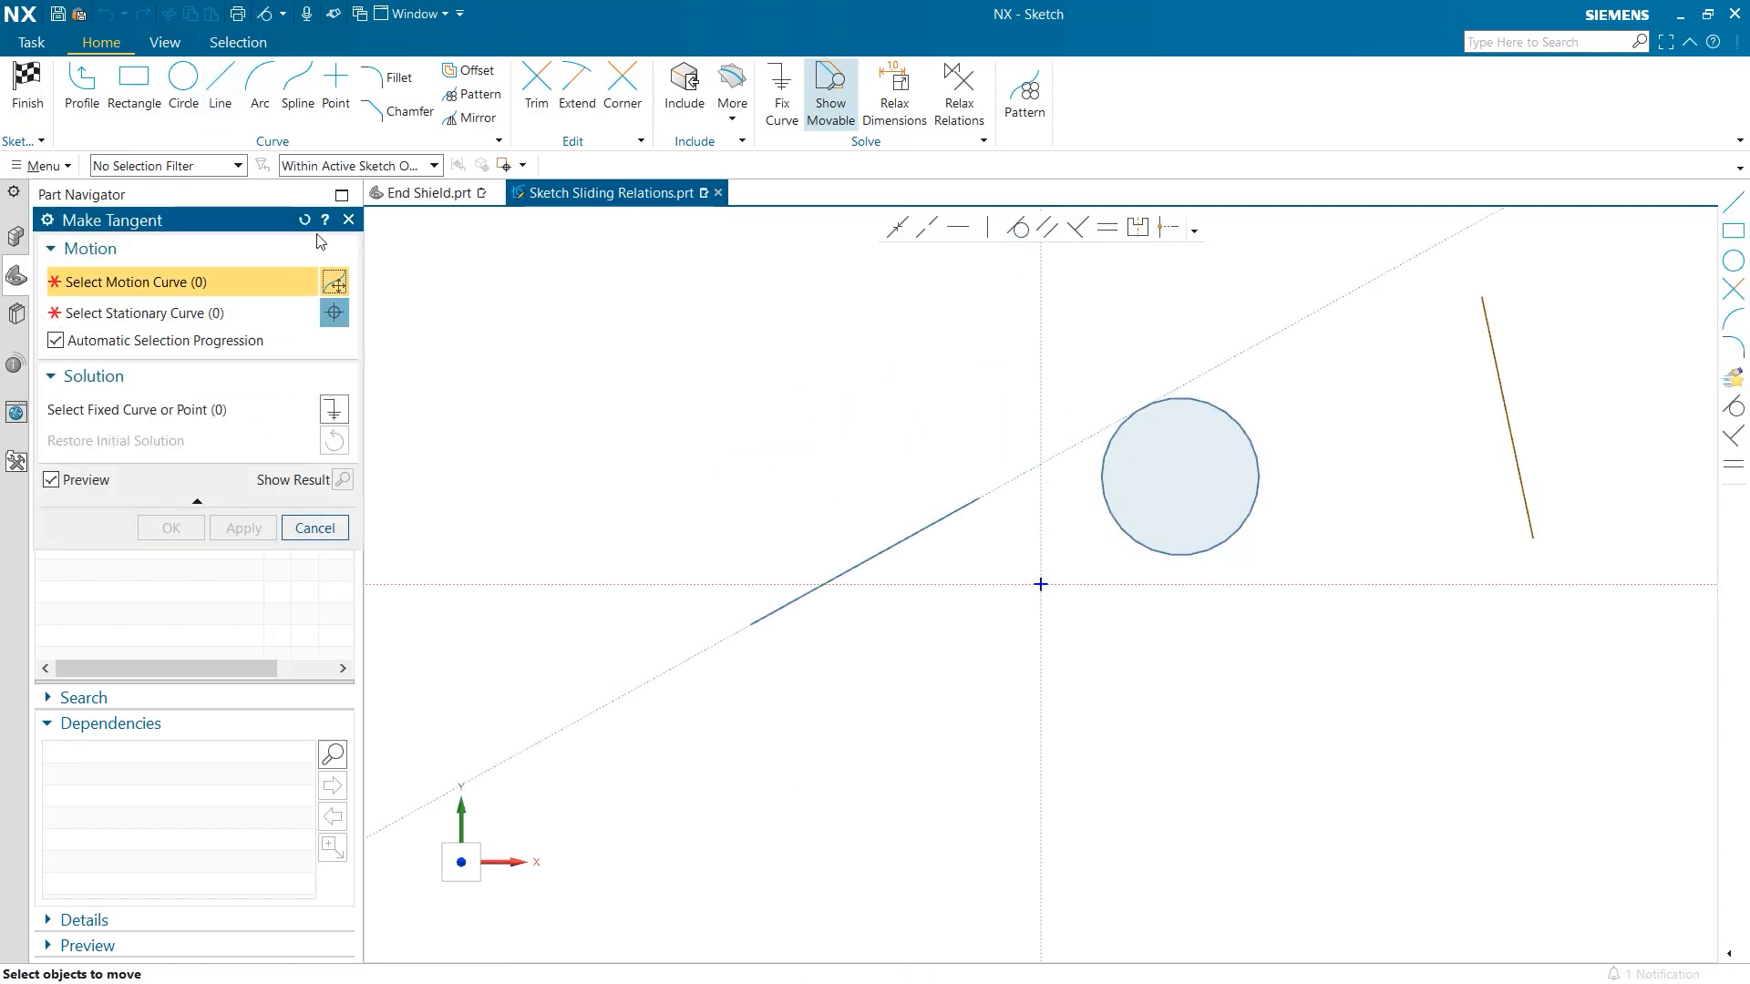
click(314, 528)
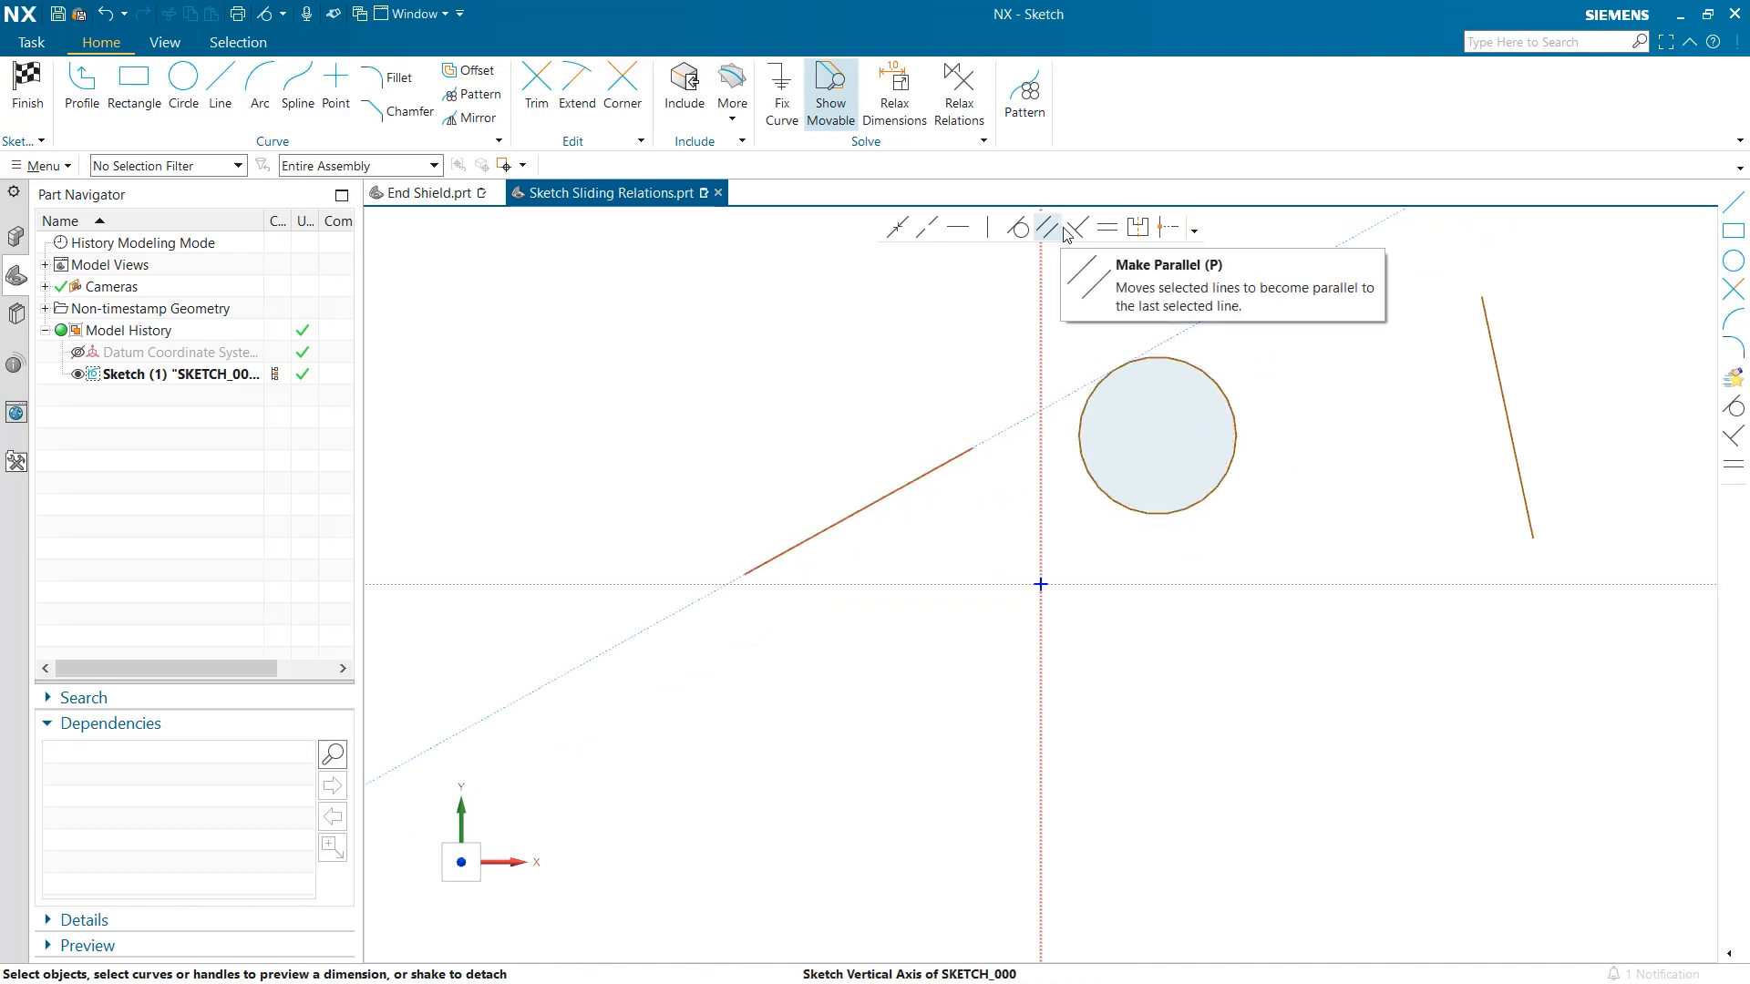
click(1074, 228)
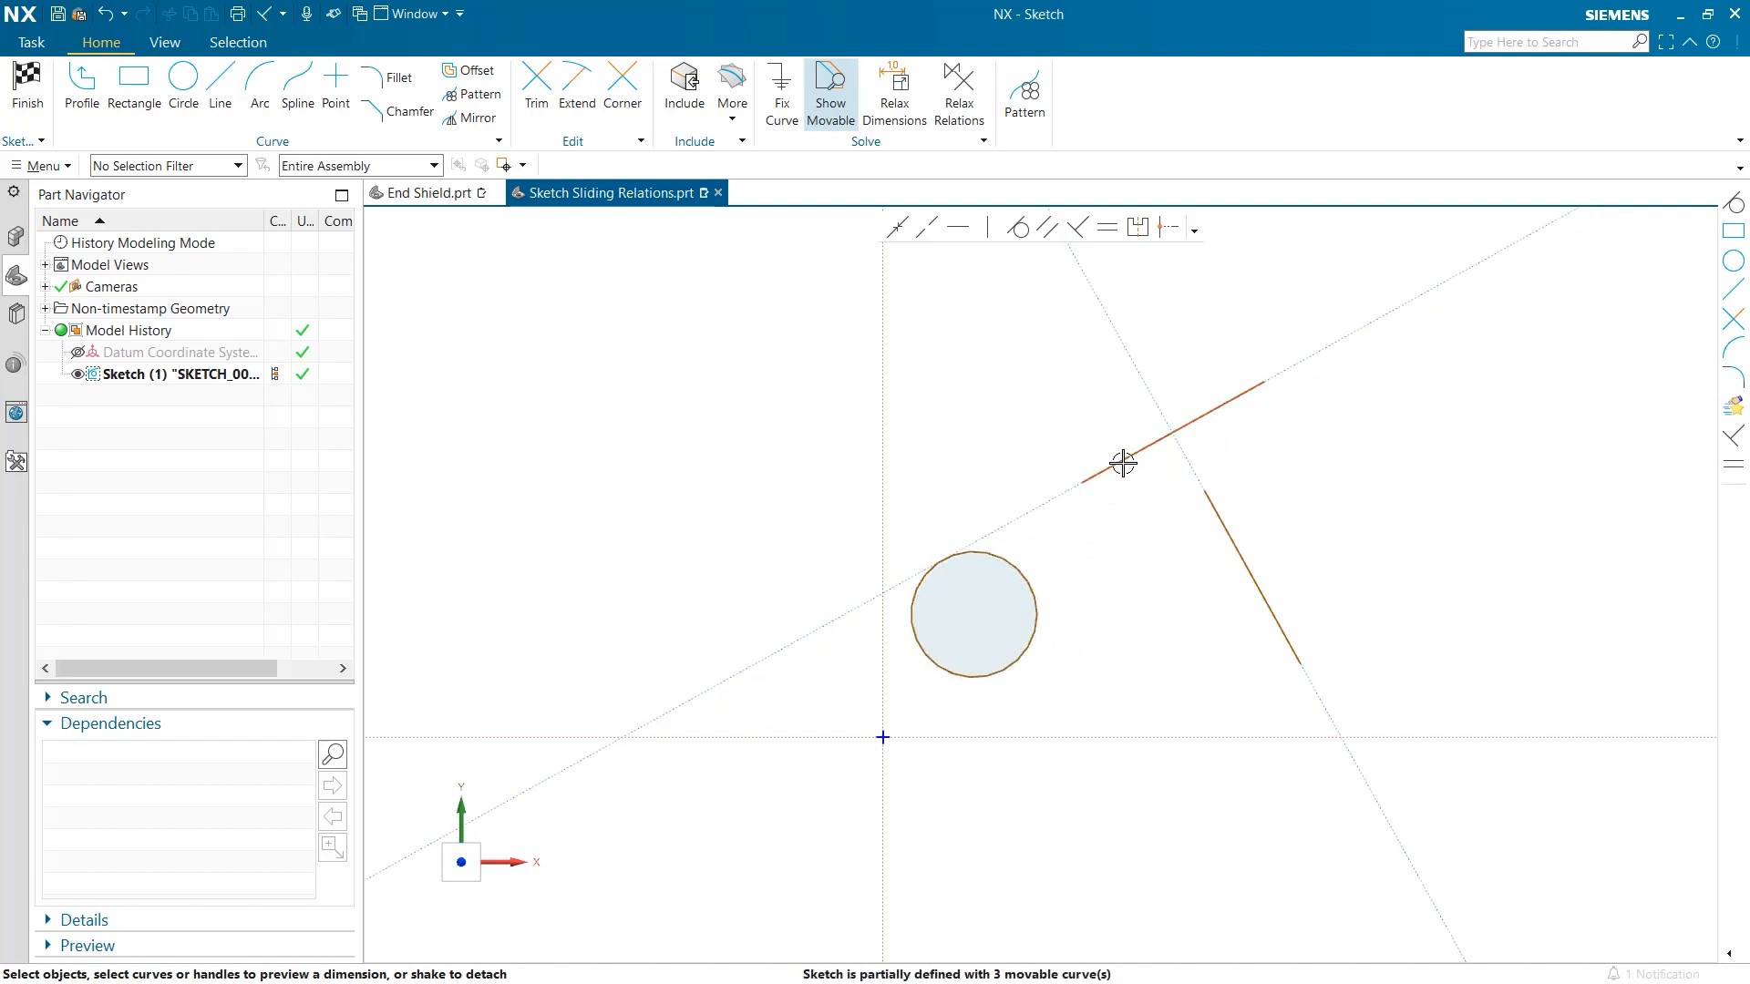
- Drag the slanted line toward the circle
drag(1122, 463, 916, 620)
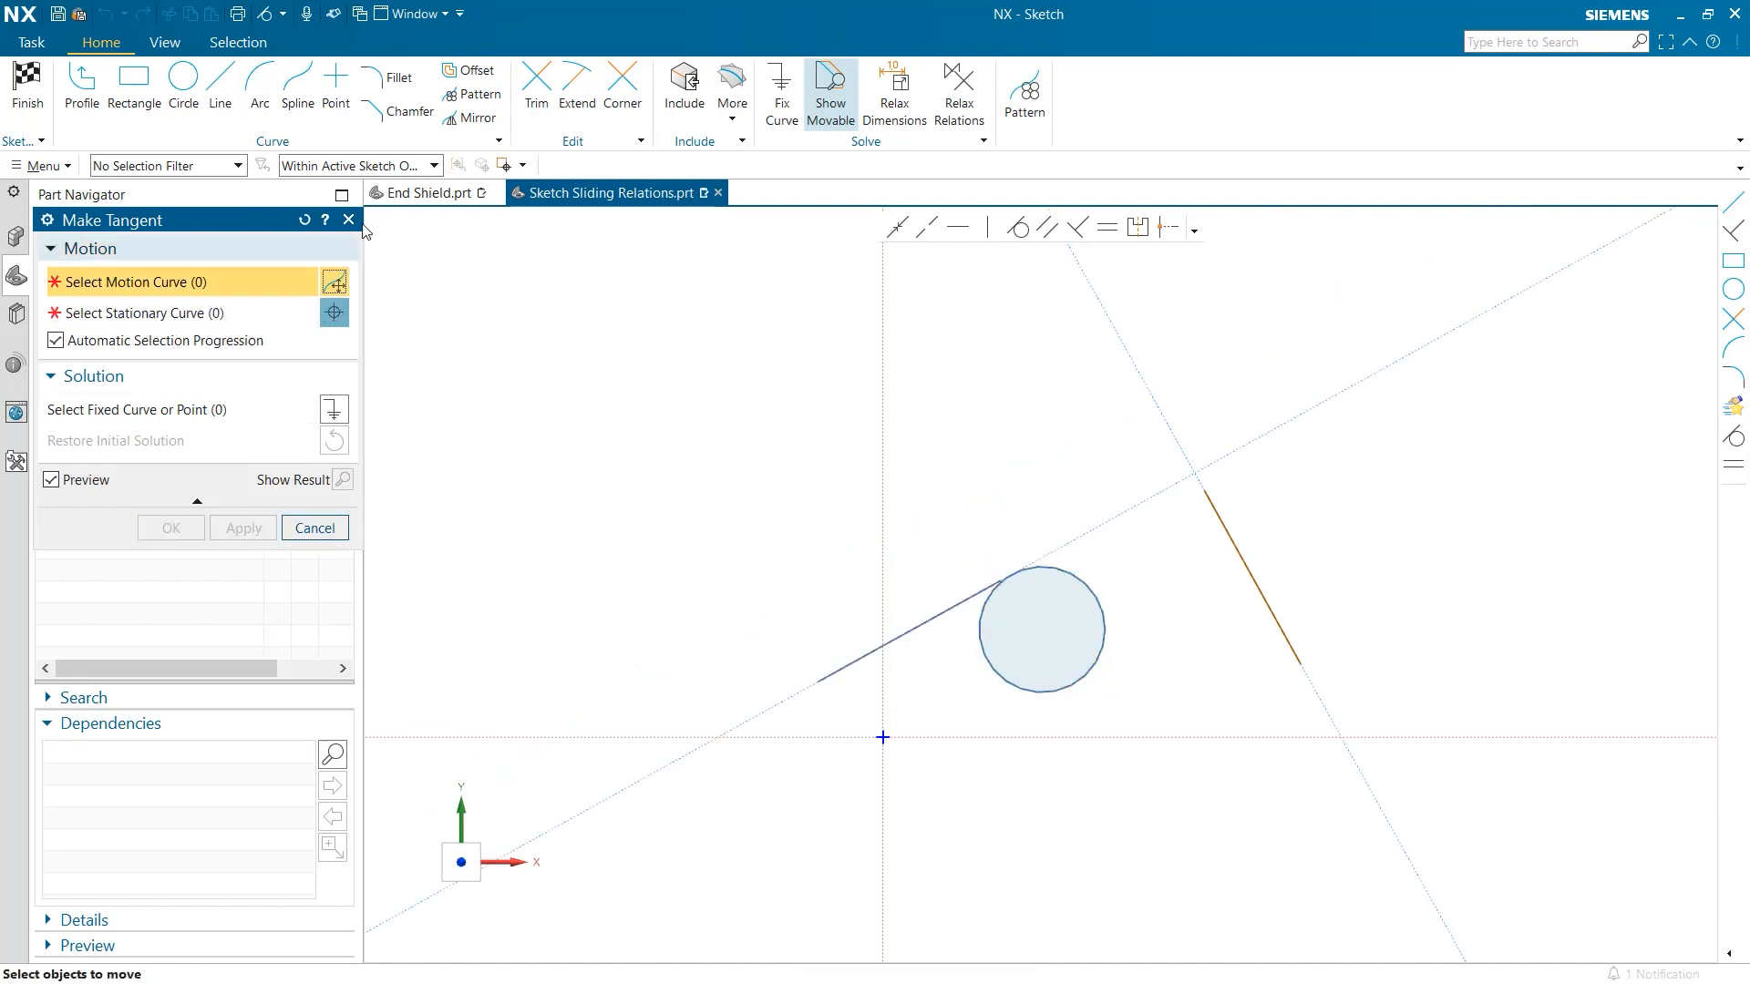
- Exit Make Tangent and slide the slanted line along its extension, away from the circle
click(314, 528)
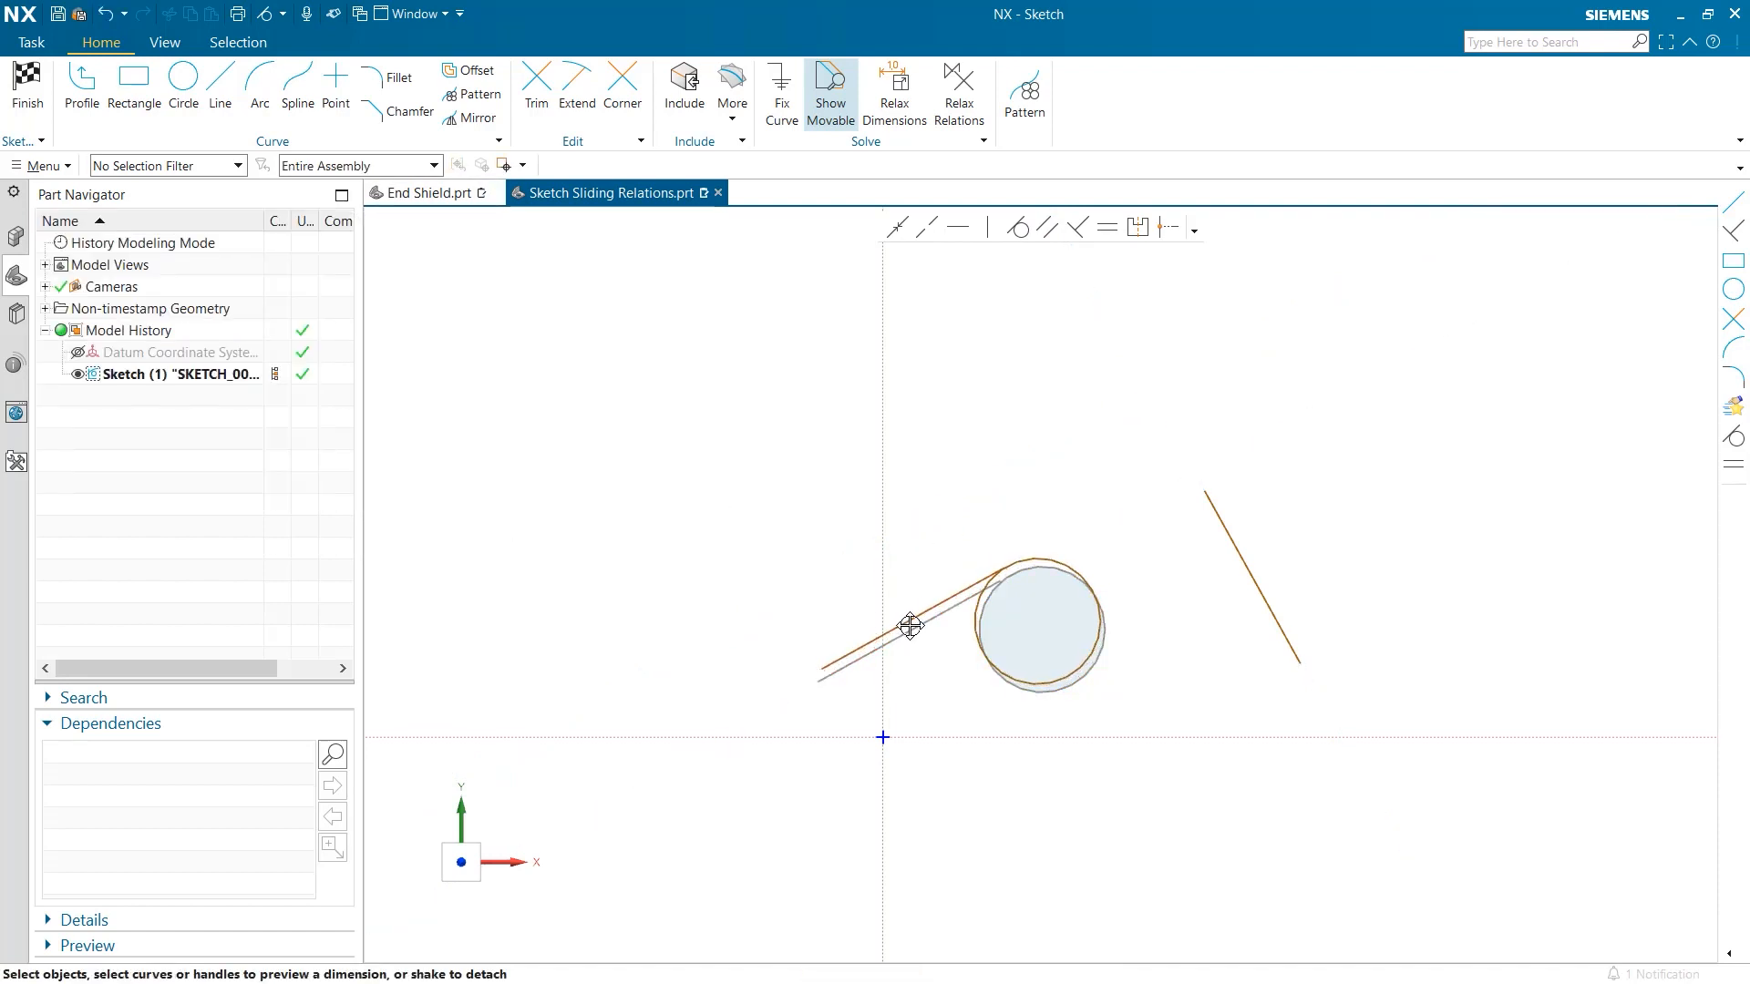
drag(910, 625, 1008, 592)
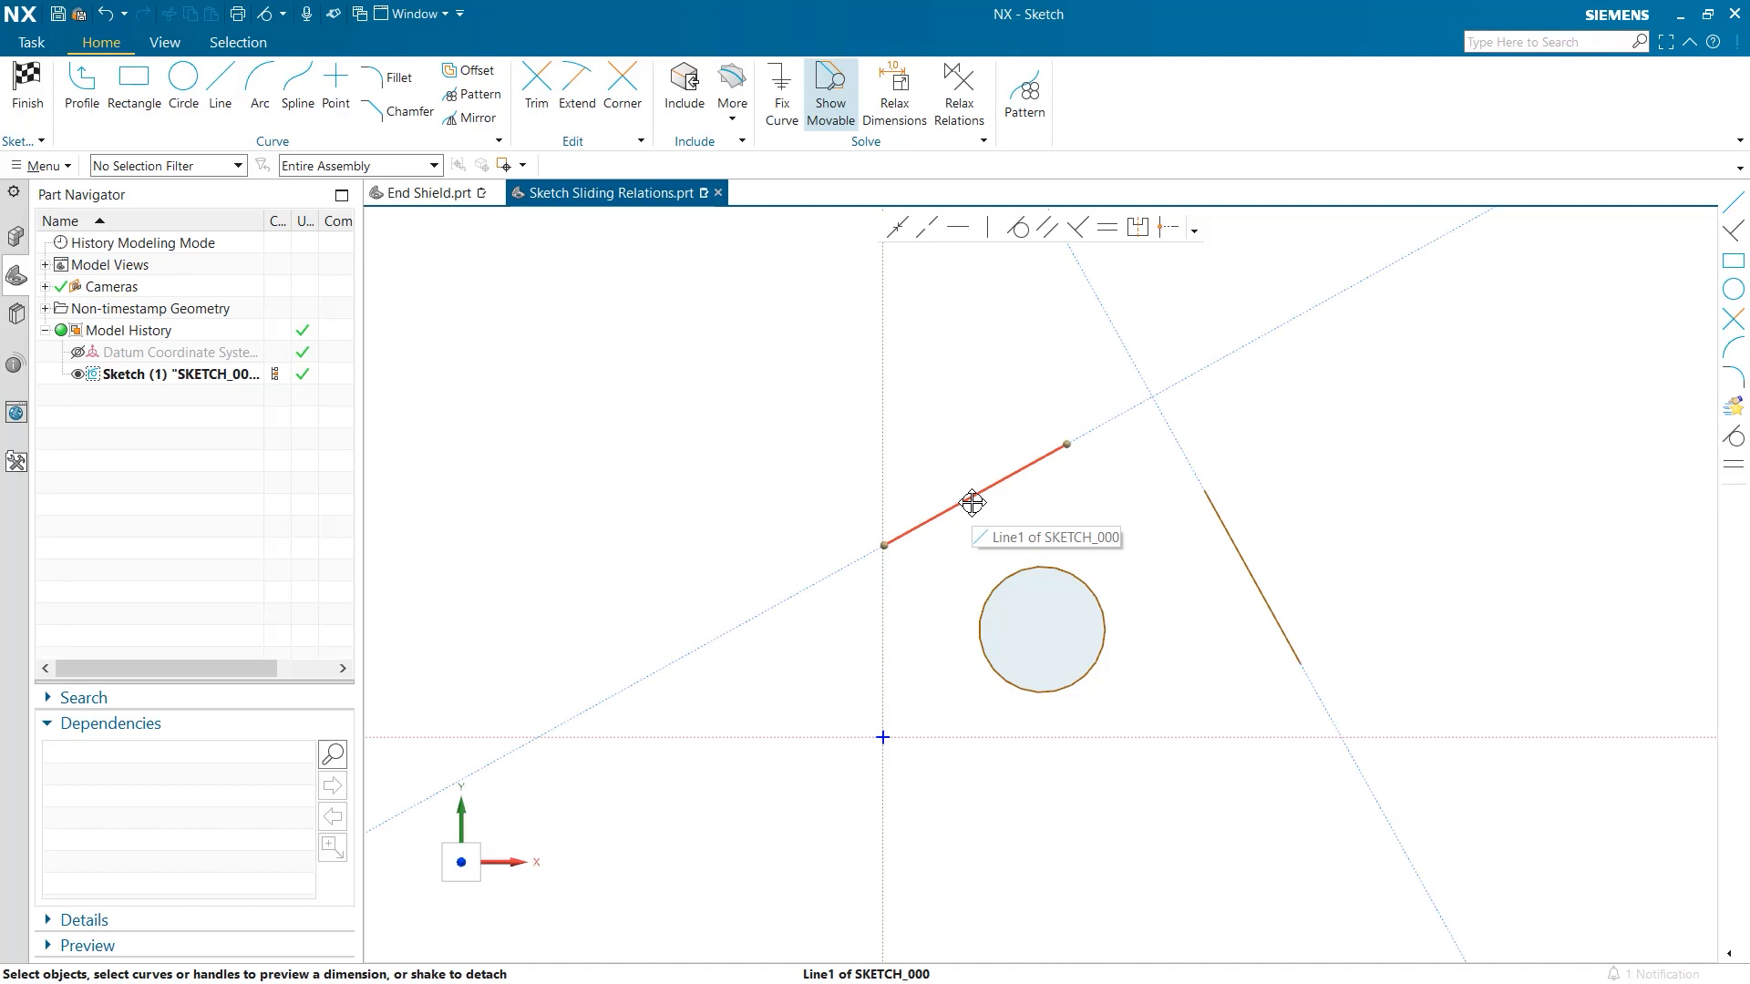
mouse_move(849, 696)
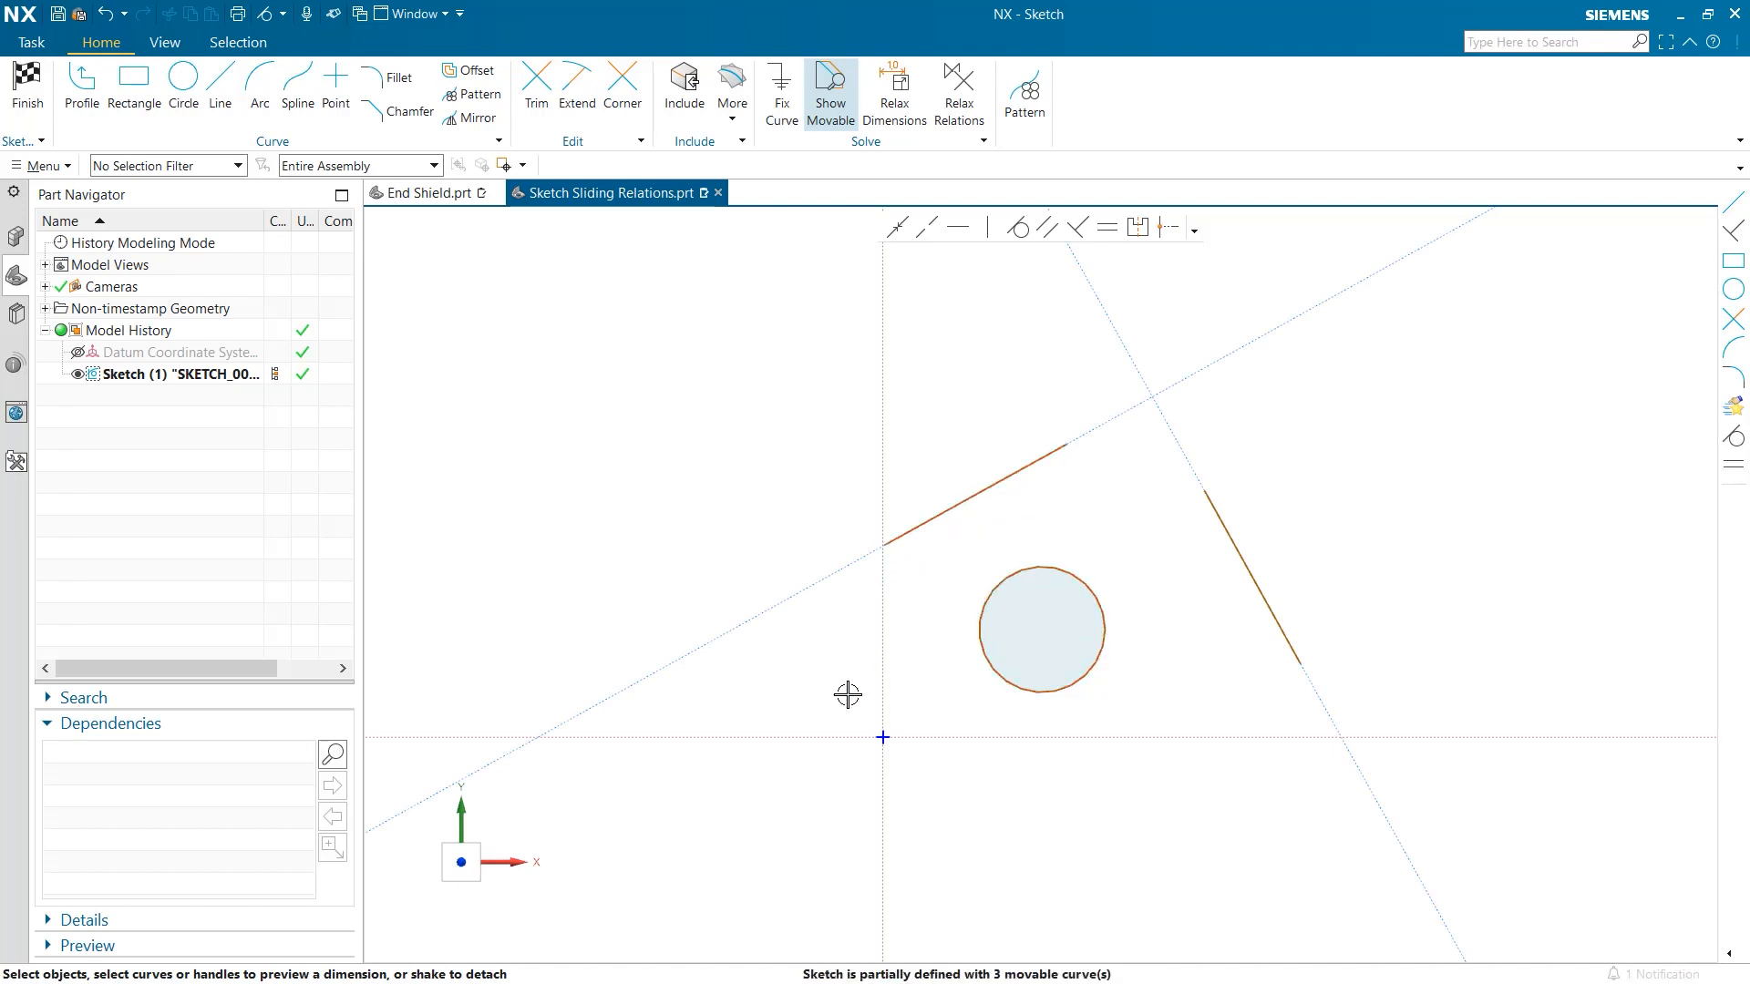